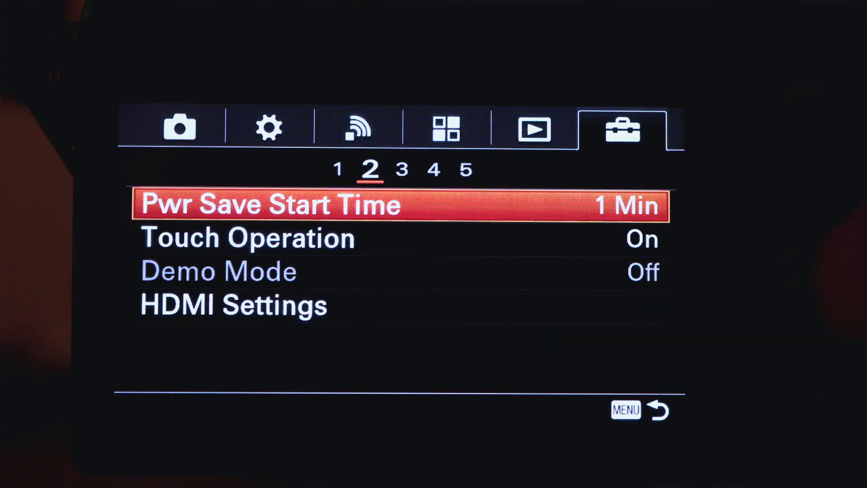
Set the camera's Setup menu USB Connection option to Mass Storage
left_click(402, 169)
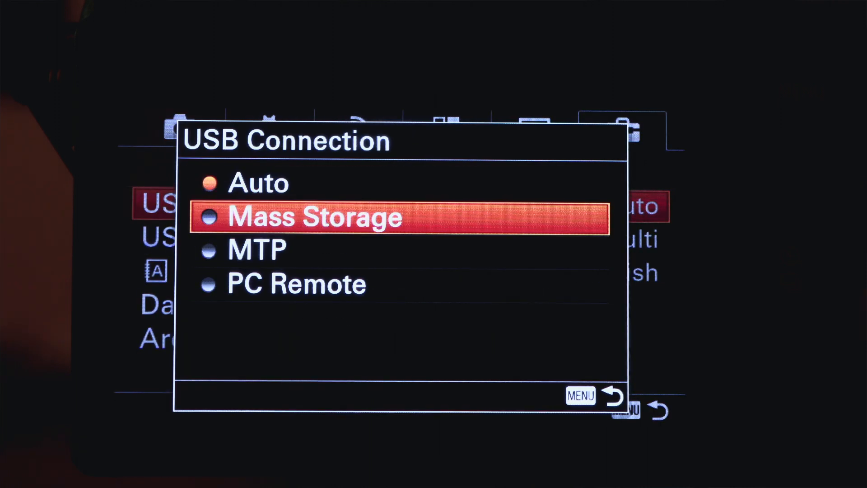
left_click(256, 249)
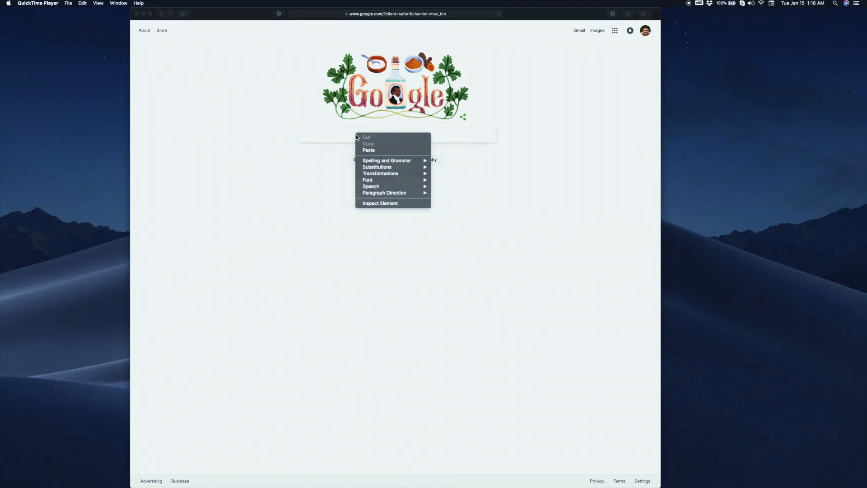
Paste sony-pmca.appspot.com into Safari and go to the OpenMemories Home page
left_click(369, 150)
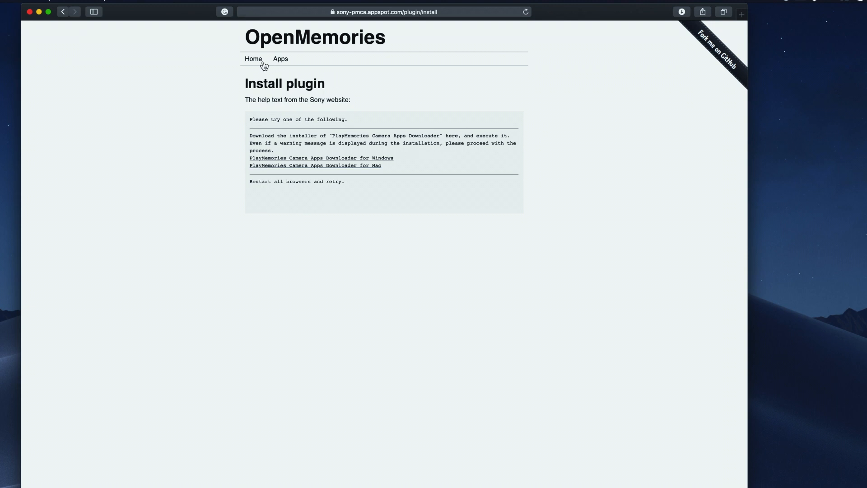
left_click(253, 59)
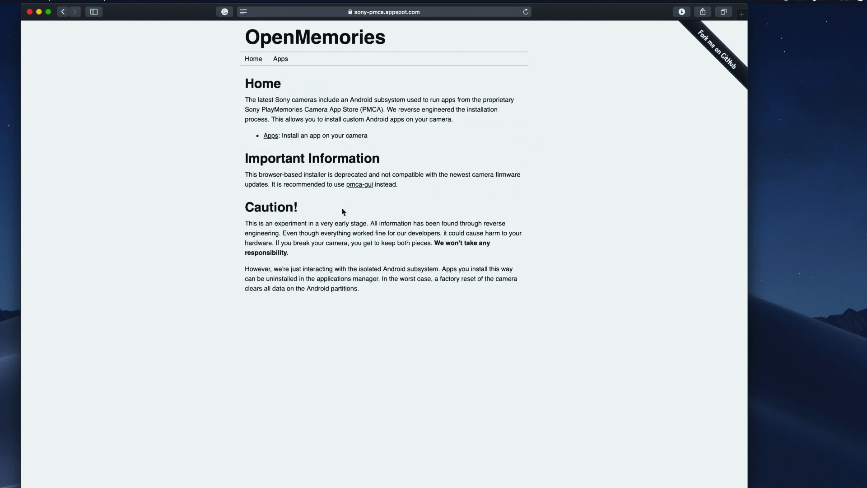
mouse_move(270, 138)
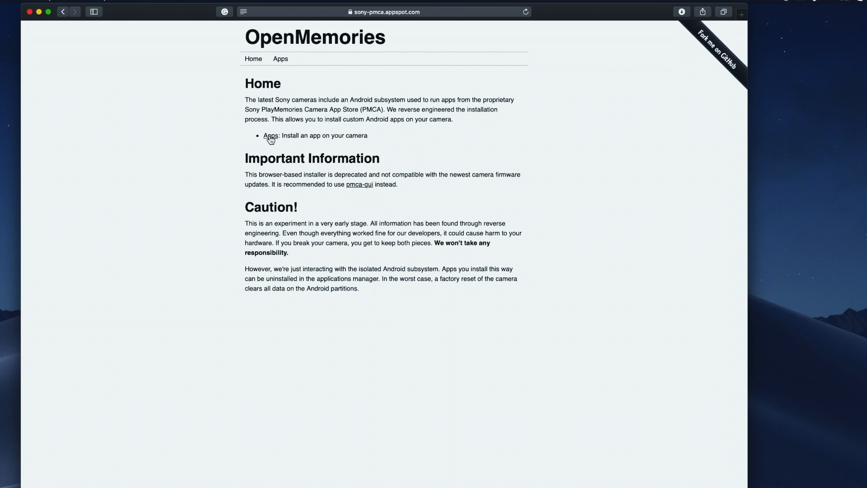
Open Apps > OpenMemories: Tweak and follow its recommended pmca-gui link
left_click(280, 59)
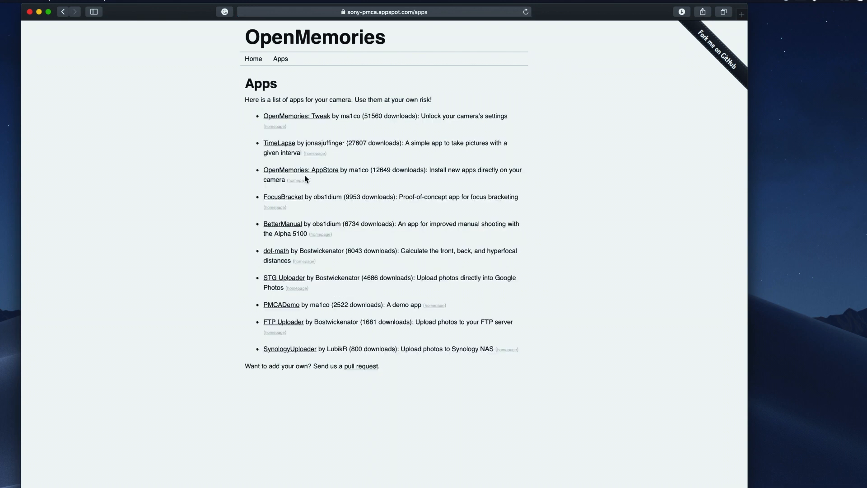
mouse_move(296, 123)
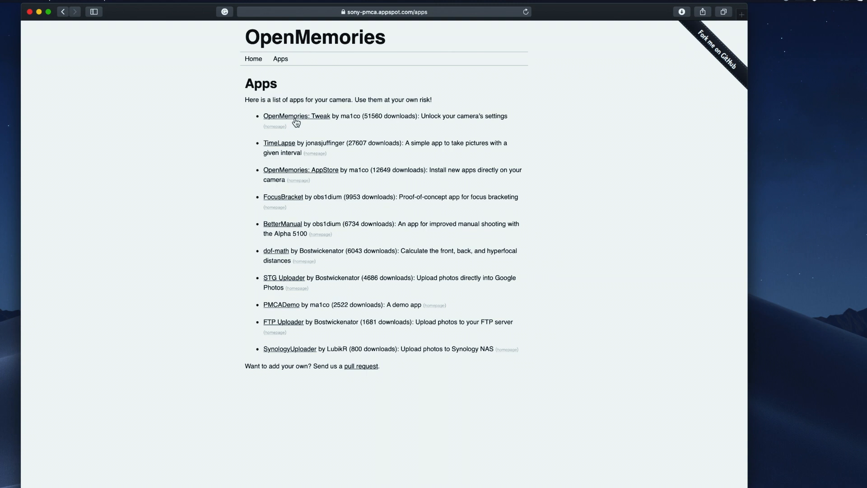
left_click(296, 116)
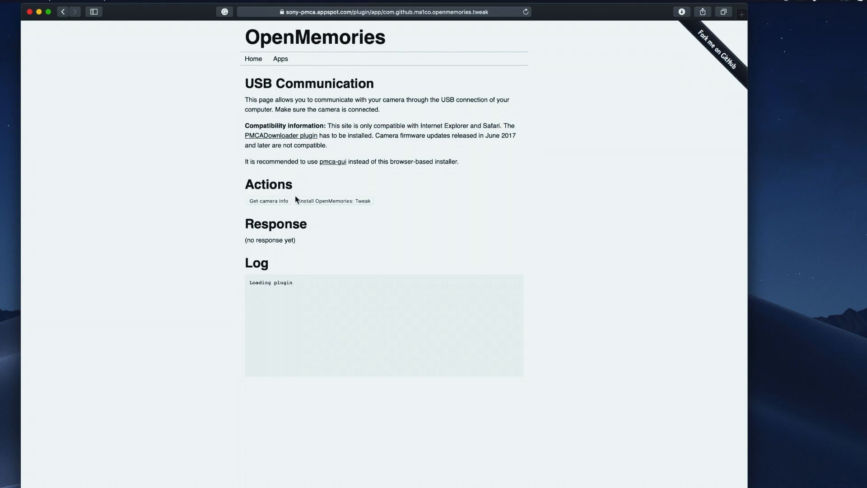
mouse_move(347, 204)
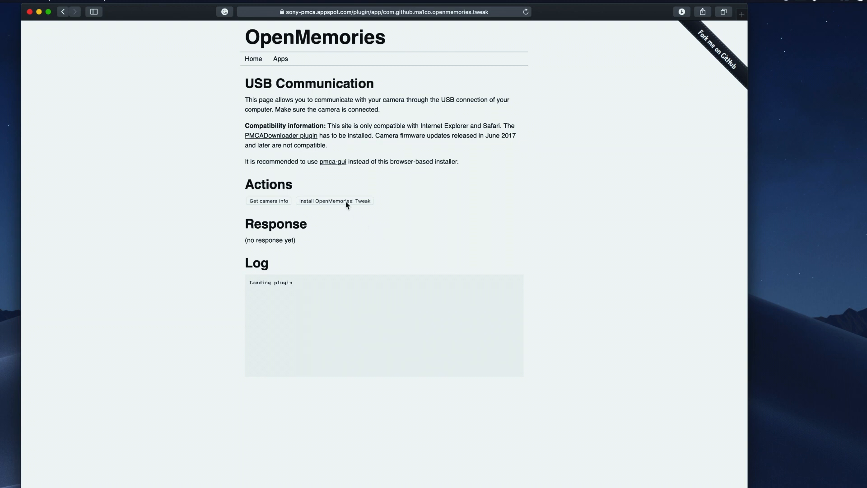
mouse_move(315, 140)
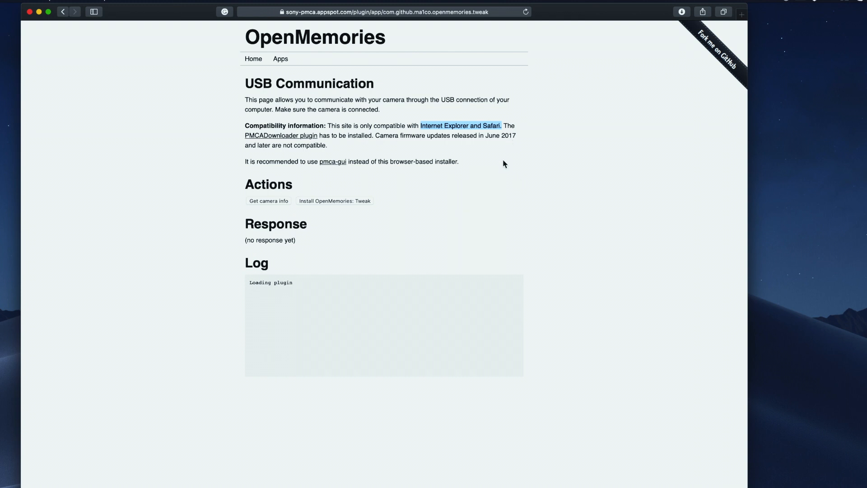
mouse_move(493, 144)
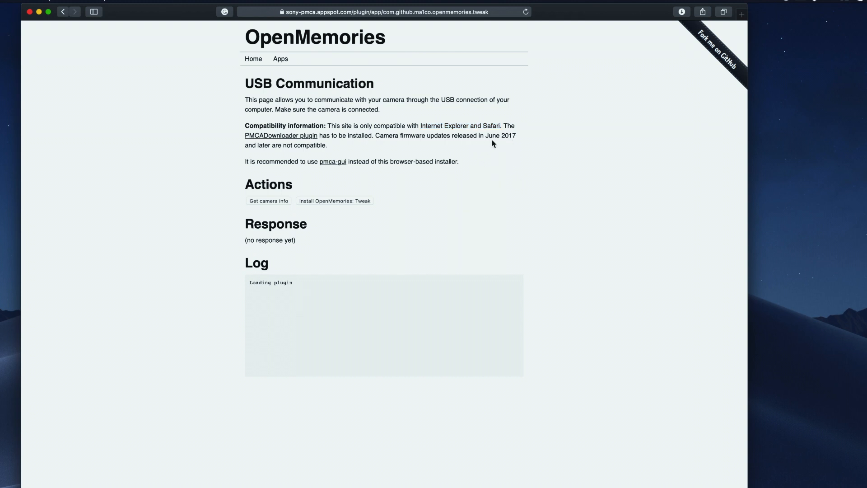
mouse_move(342, 171)
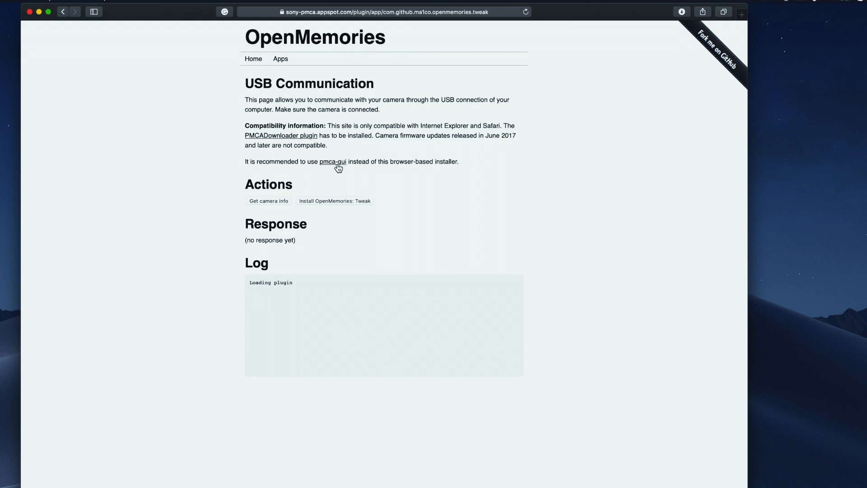
left_click(337, 163)
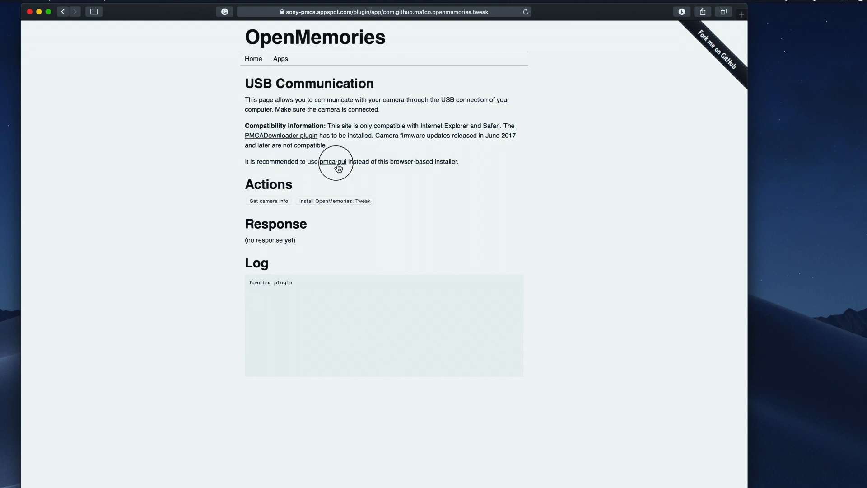
Download pmca-gui-v0.17-osx.dmg from the v0.17 release, saving it to the Desktop
left_click(333, 161)
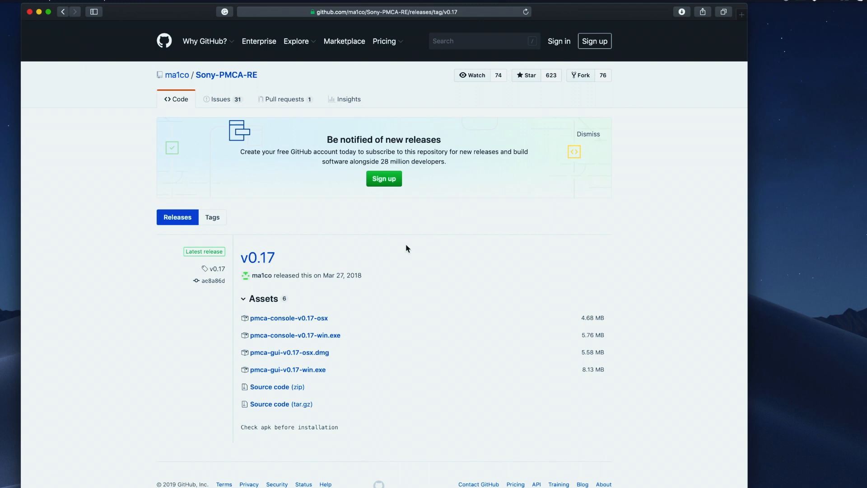
mouse_move(271, 350)
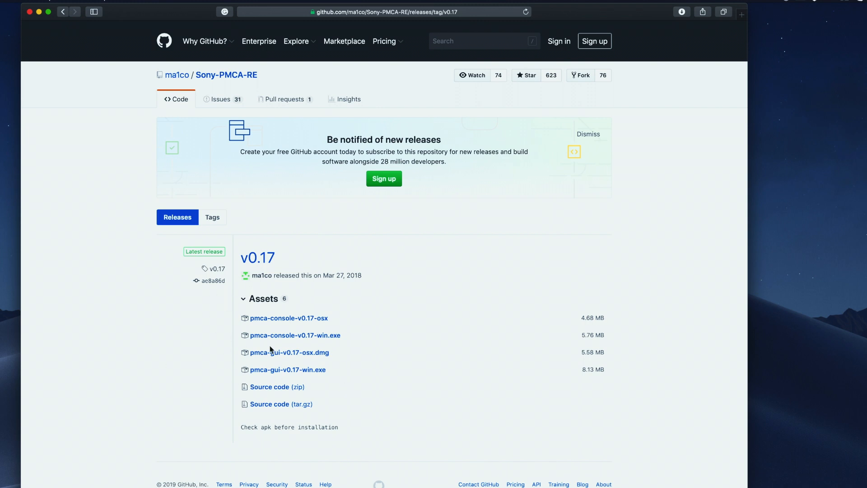
mouse_move(287, 369)
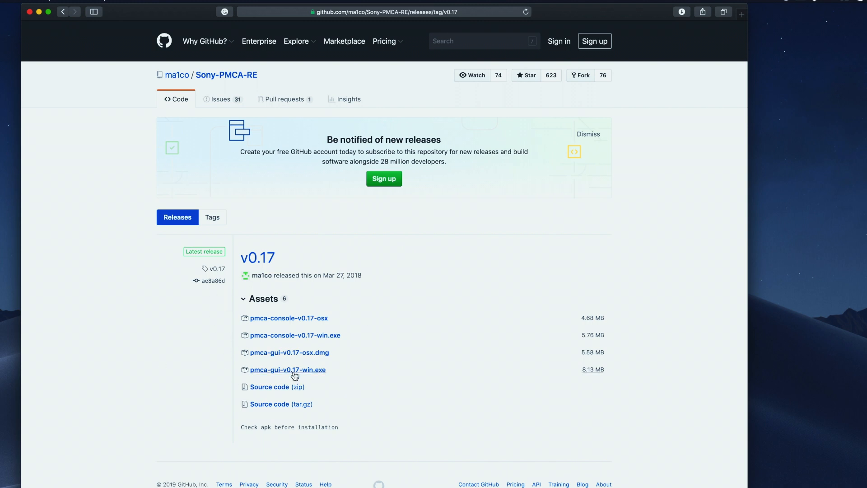
mouse_move(289, 355)
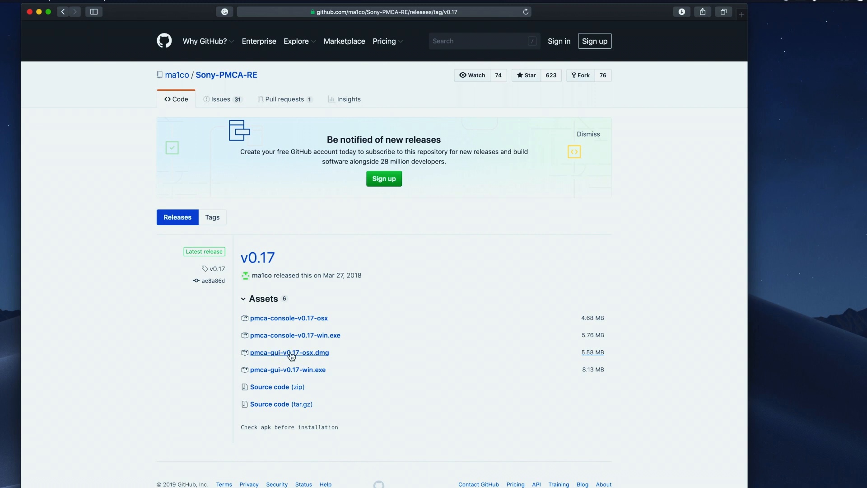
left_click(289, 352)
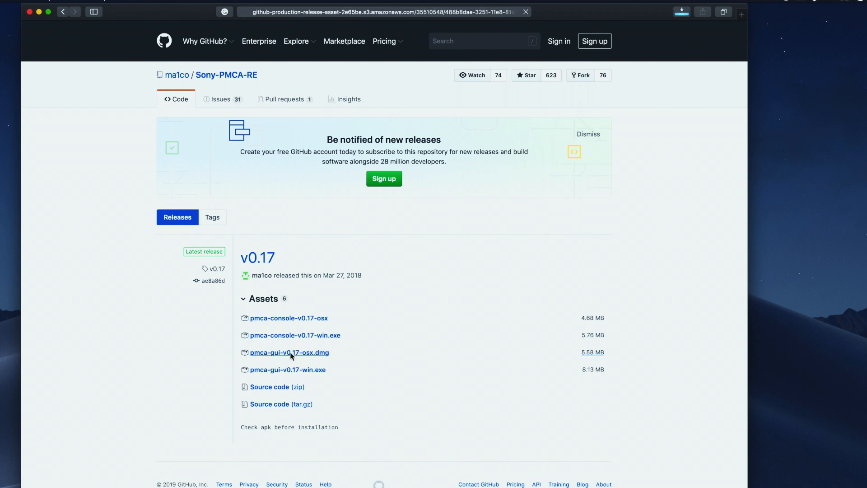
left_click(288, 352)
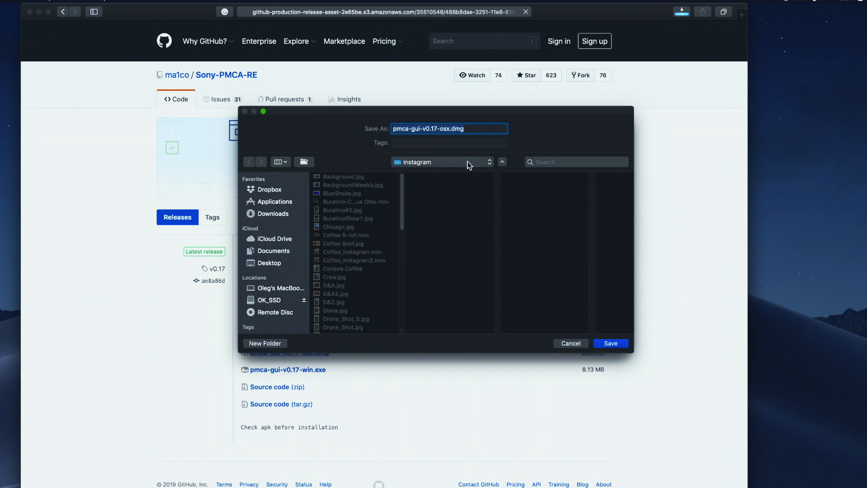
left_click(270, 263)
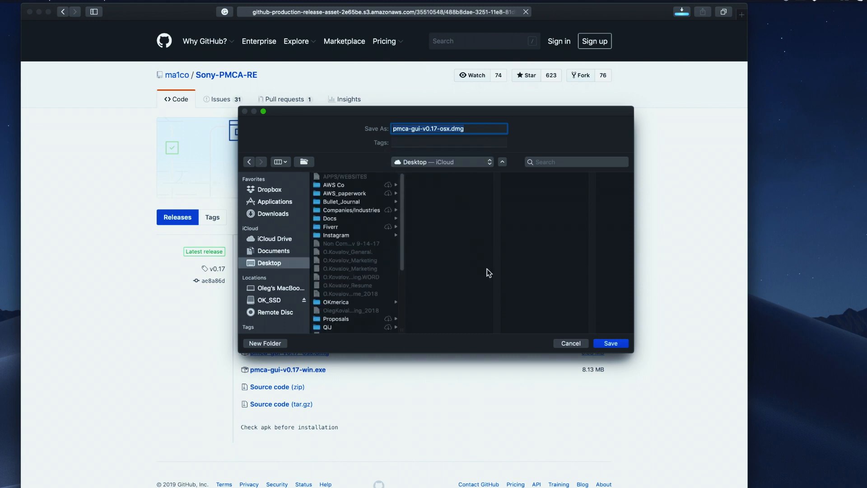
left_click(611, 343)
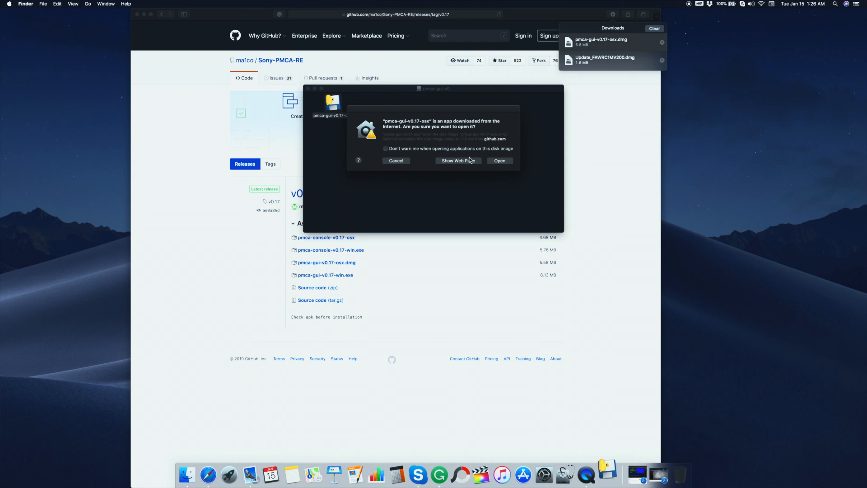
Approve the Gatekeeper warning and launch pmca-gui-v0.17-osx from the disk image
left_click(498, 160)
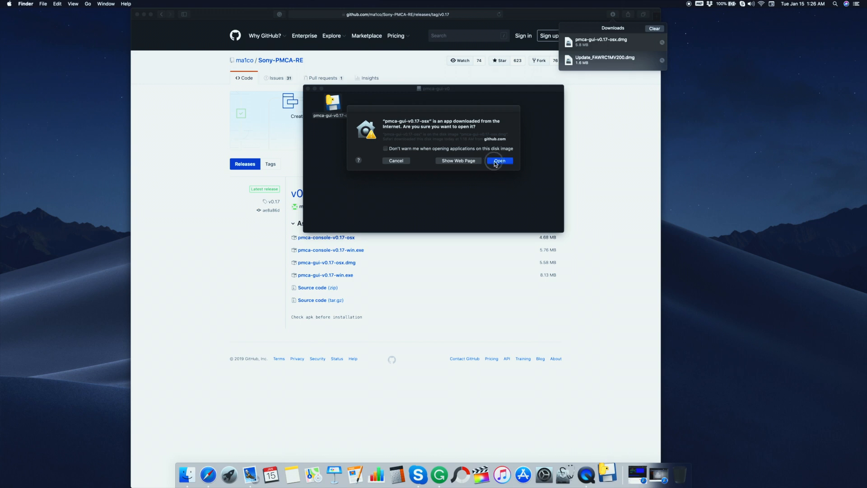
left_click(499, 160)
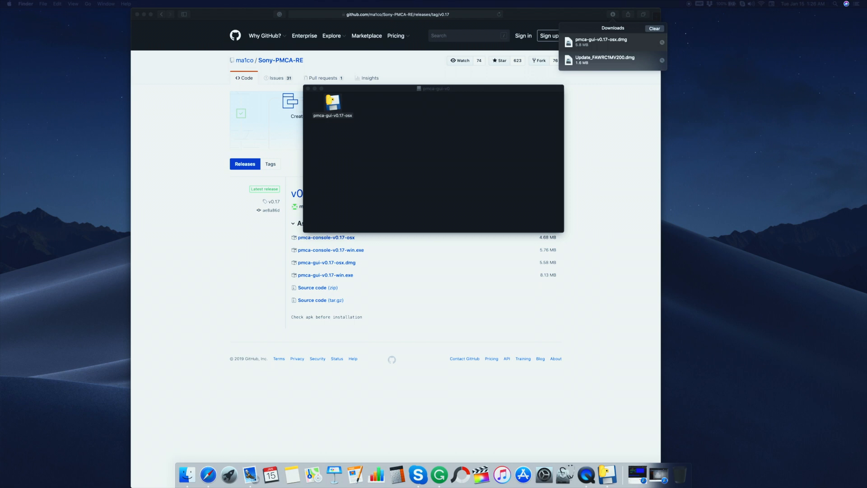
double_click(333, 103)
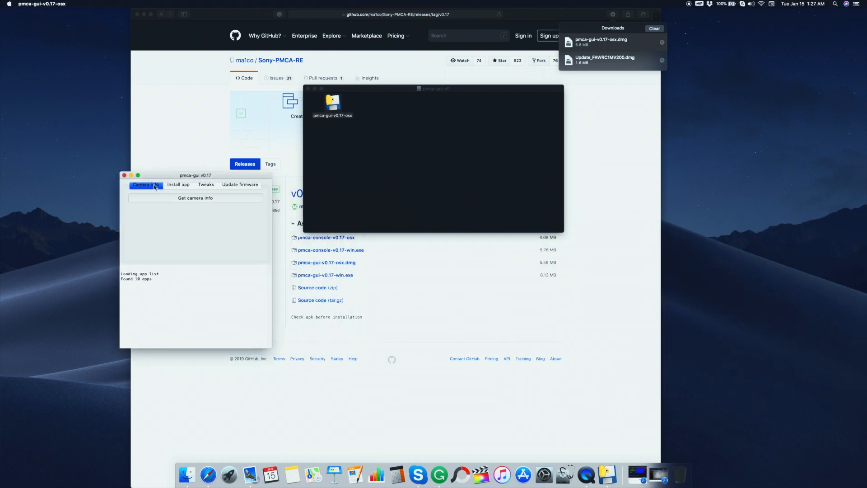
mouse_move(41, 12)
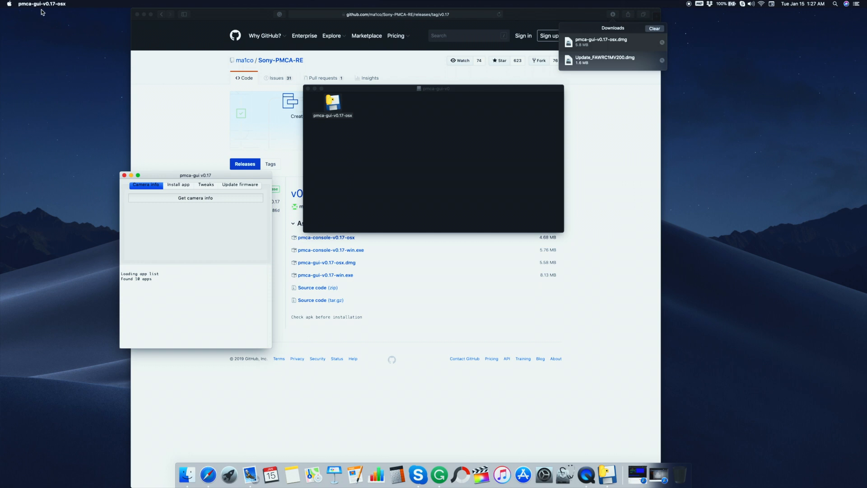
left_click(40, 39)
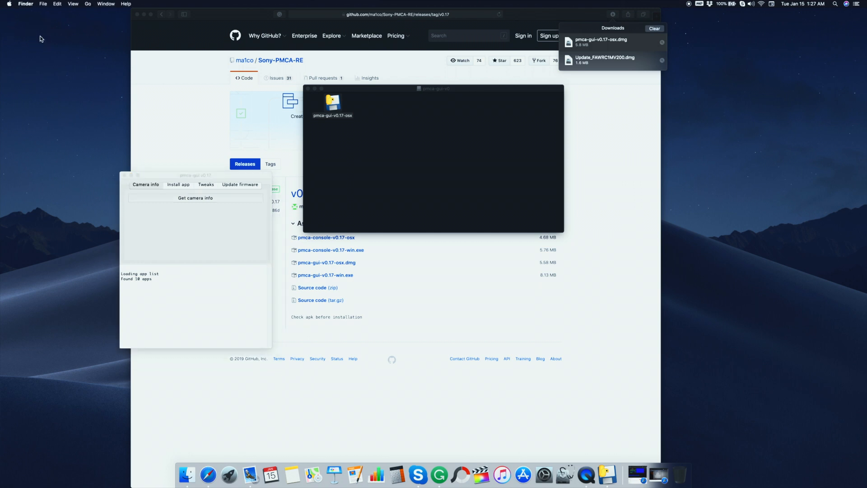
left_click(9, 4)
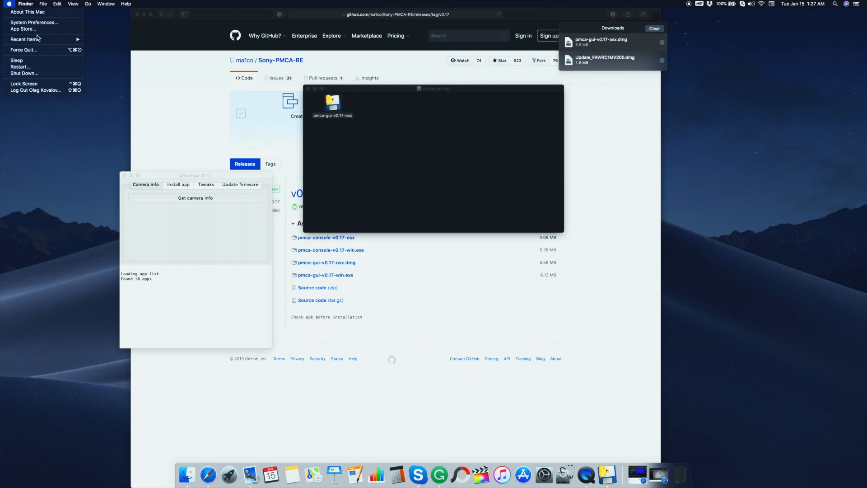
View System Preferences' Security & Privacy General settings, then close the window
left_click(35, 22)
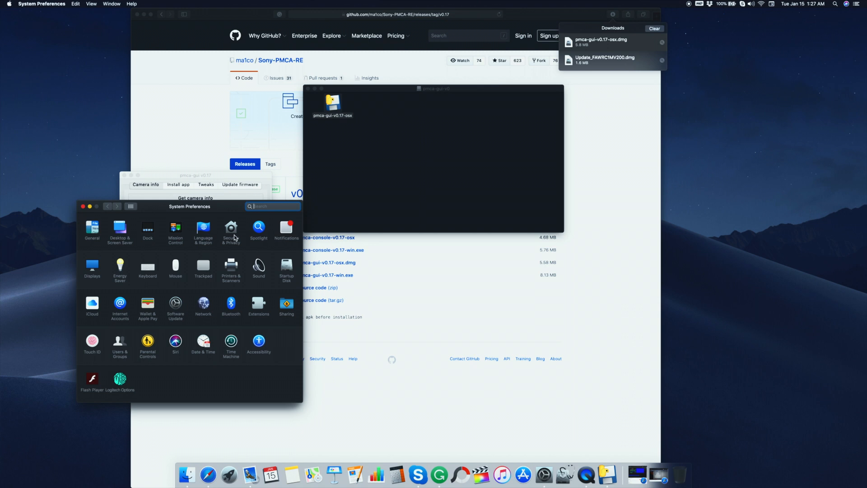
mouse_move(209, 262)
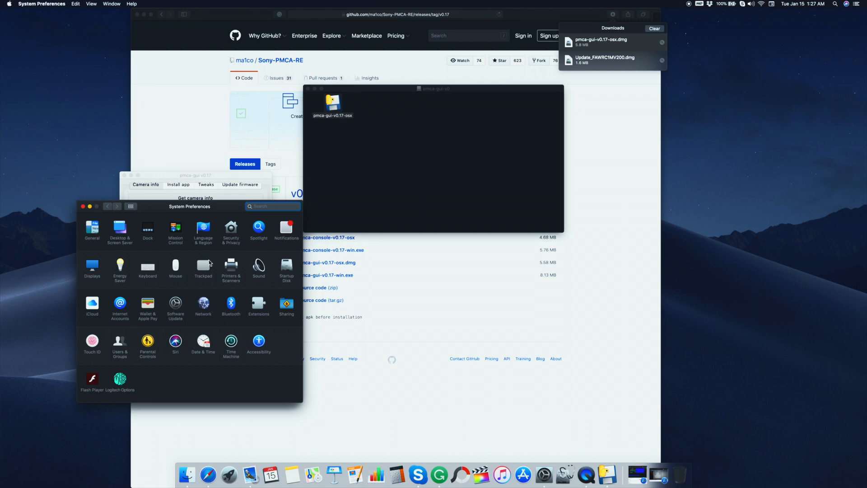
left_click(231, 226)
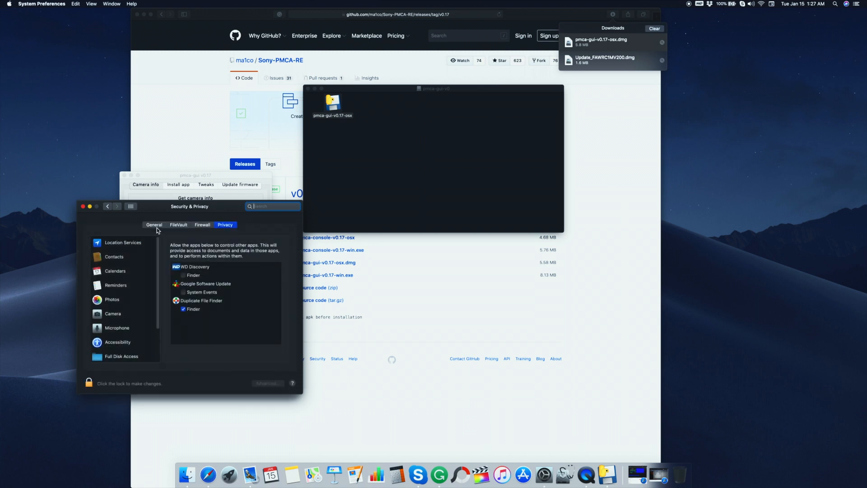
left_click(153, 224)
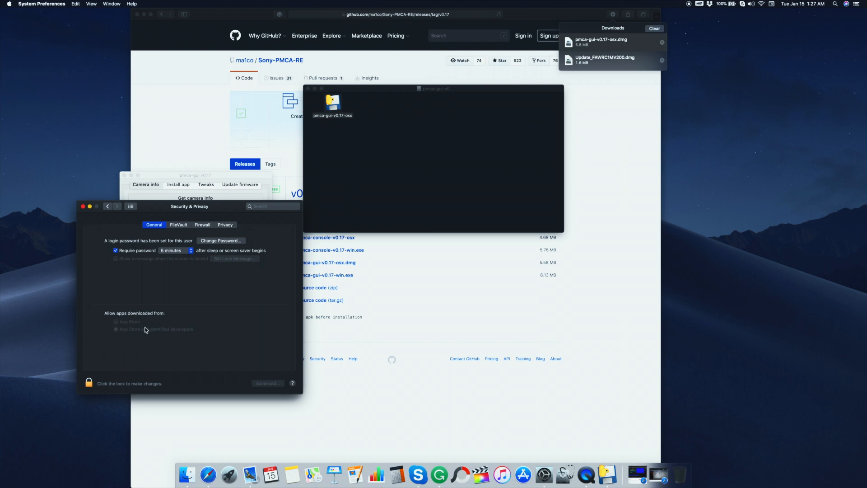
mouse_move(82, 210)
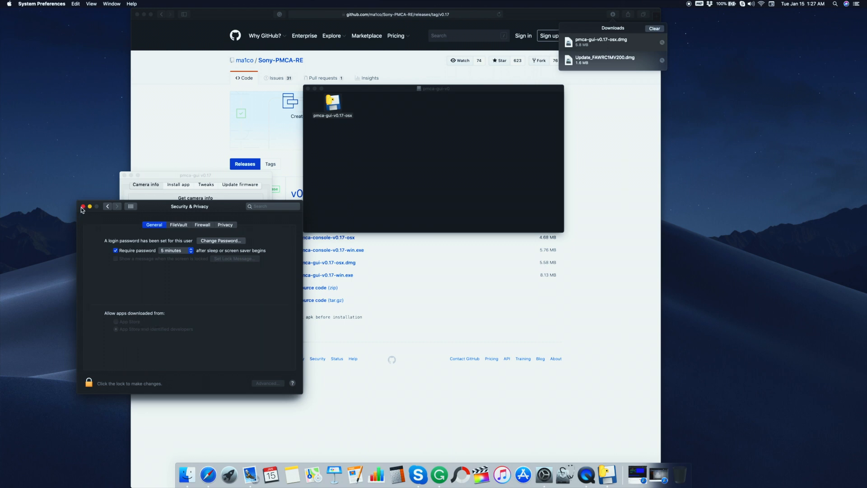
left_click(82, 206)
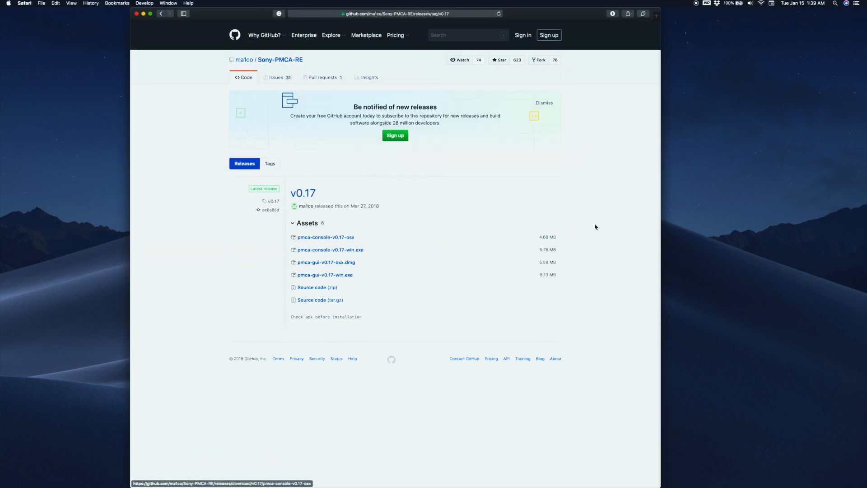
Reopen the pmca-gui dmg from Safari Downloads, launch the app, and request camera info
left_click(612, 13)
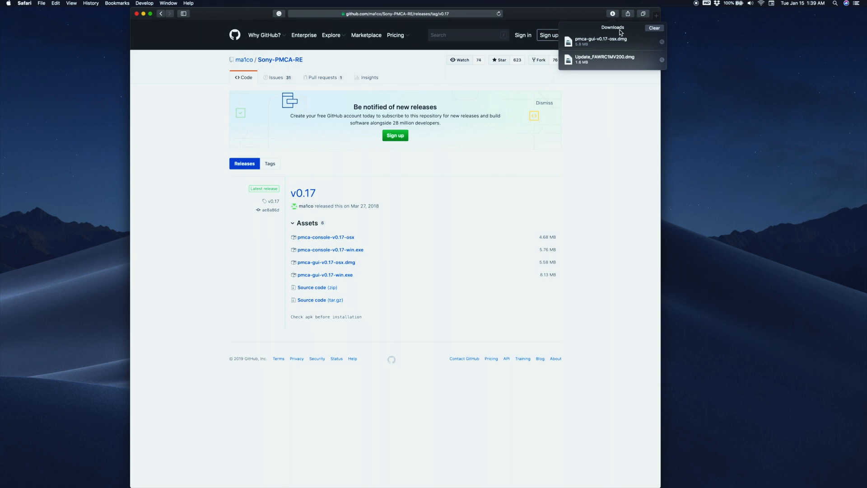
double_click(601, 41)
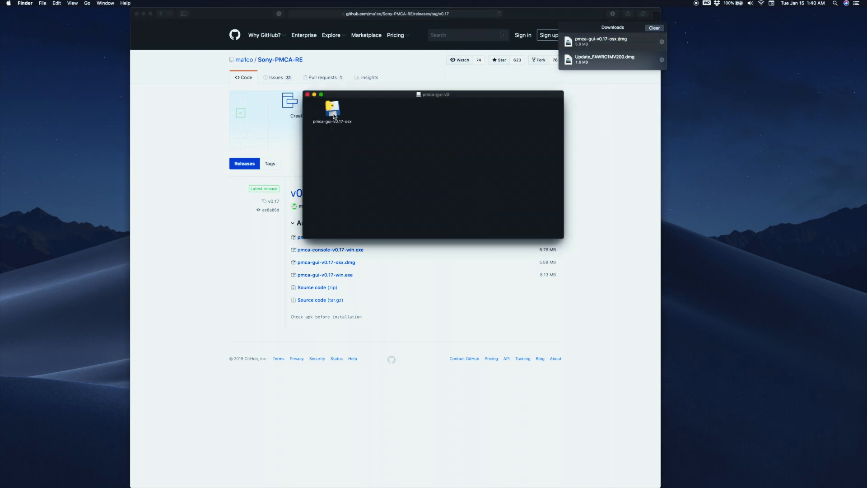
double_click(332, 108)
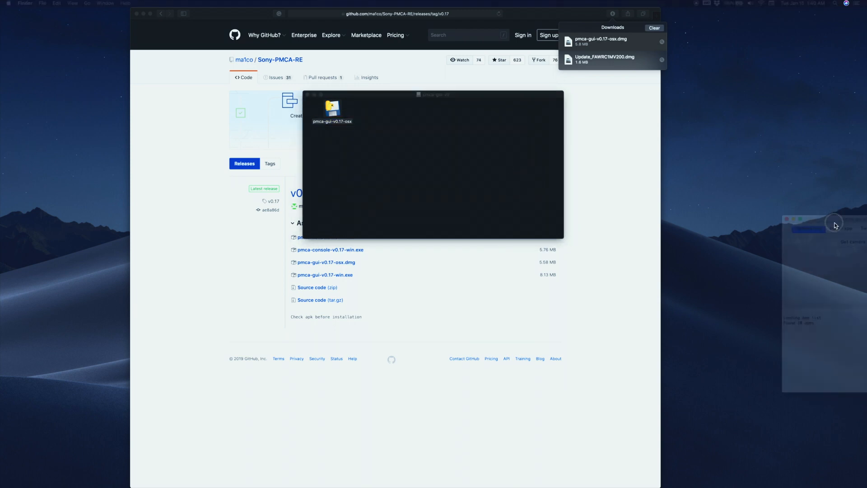
double_click(332, 108)
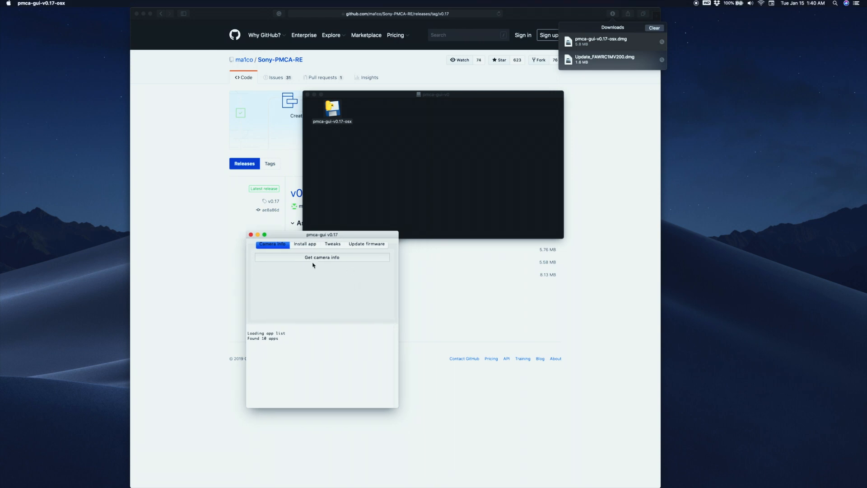
left_click(322, 257)
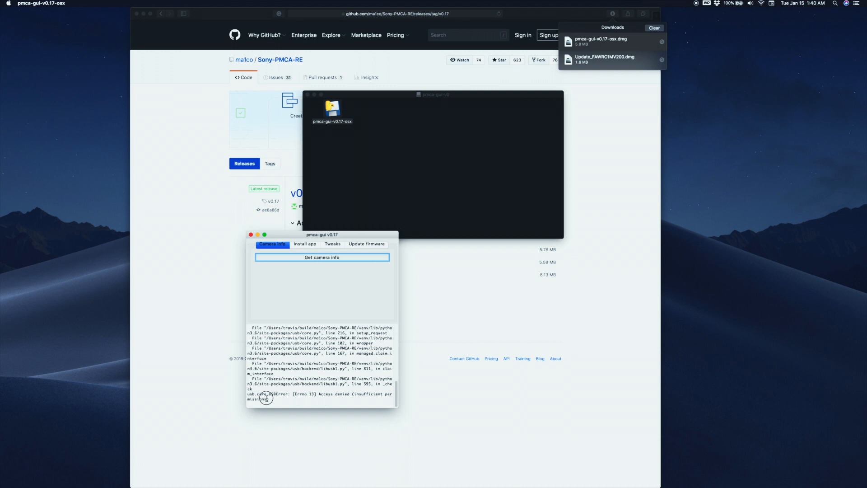
left_click(322, 257)
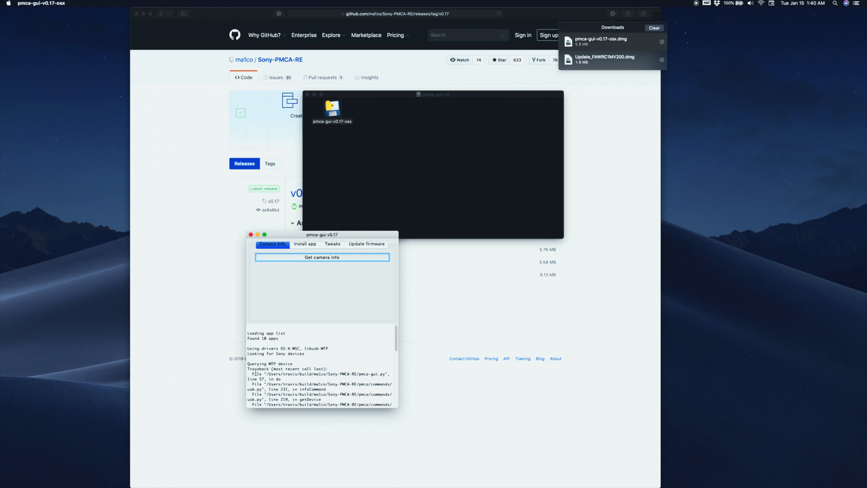
mouse_move(325, 413)
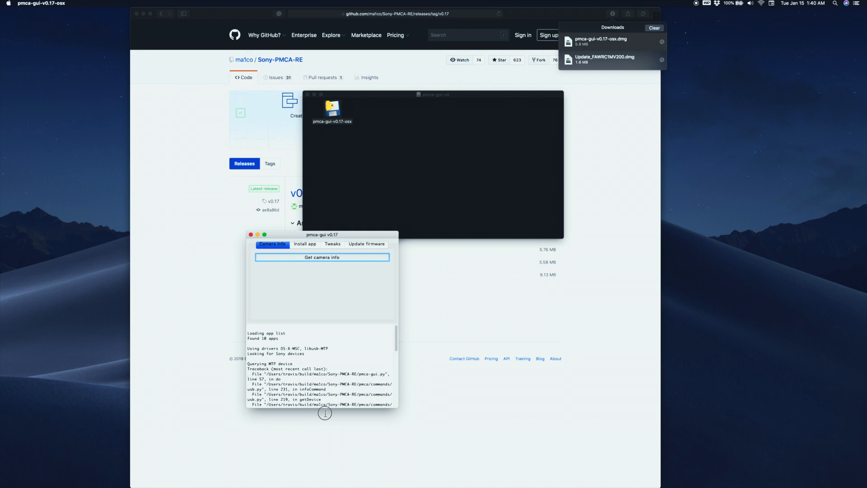
On the Install app tab, select OpenMemories: Tweak for installation
scroll("down", 3)
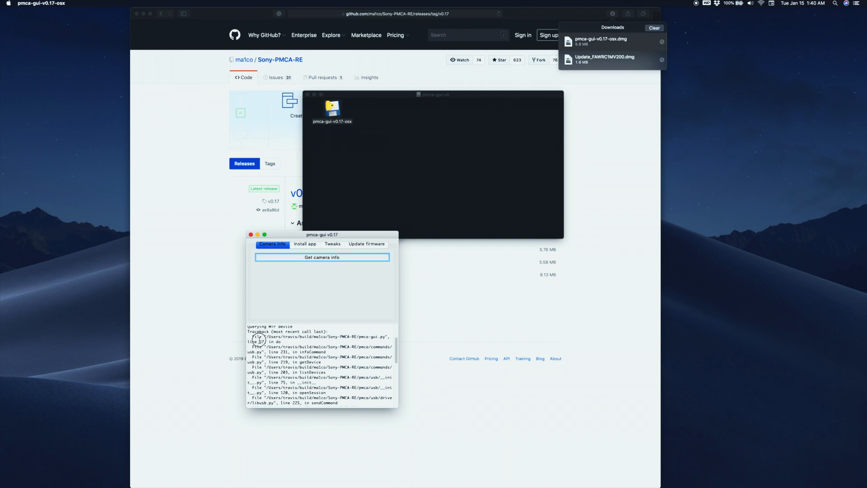
mouse_move(315, 270)
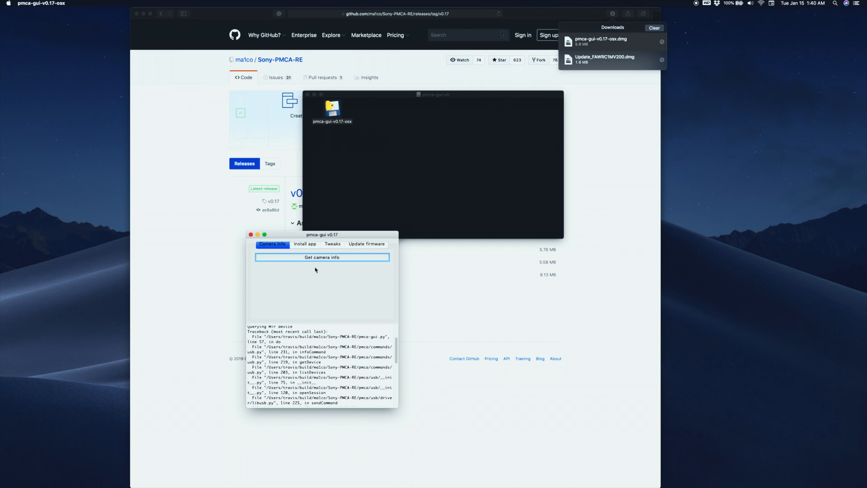
left_click(305, 244)
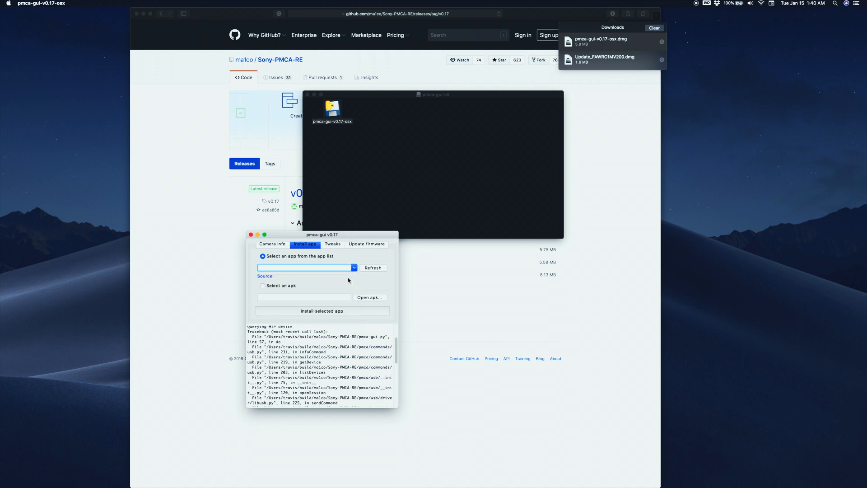
left_click(354, 268)
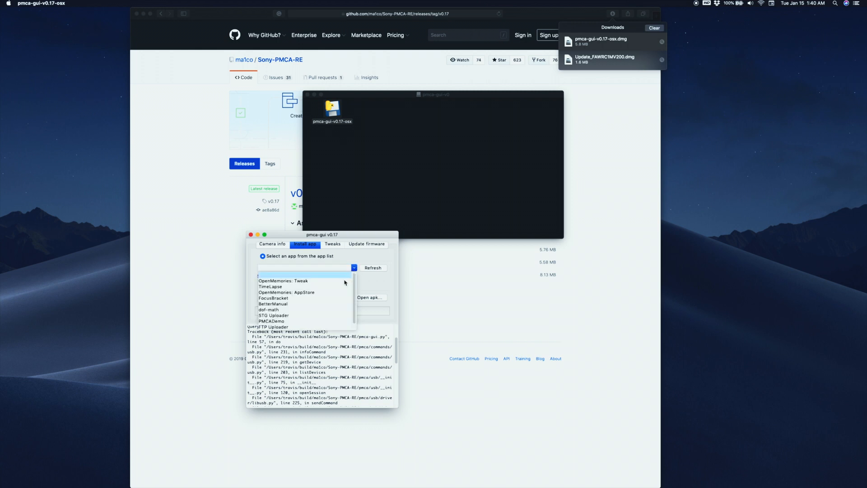
left_click(281, 280)
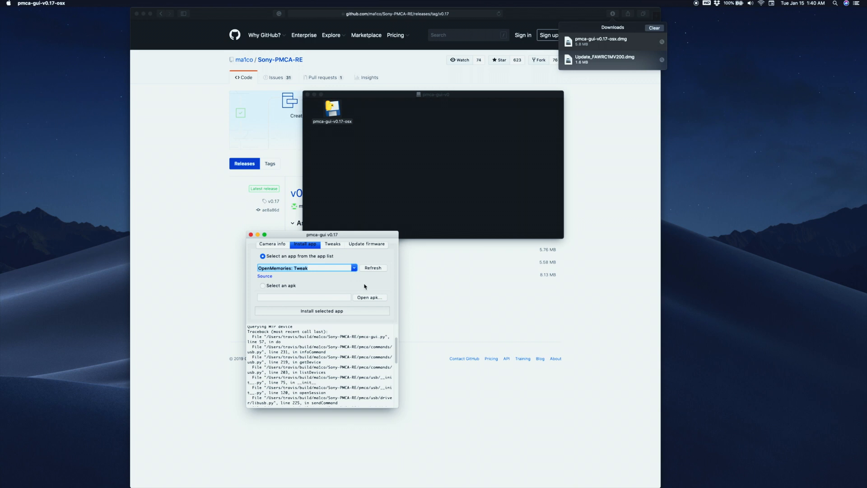
left_click(321, 311)
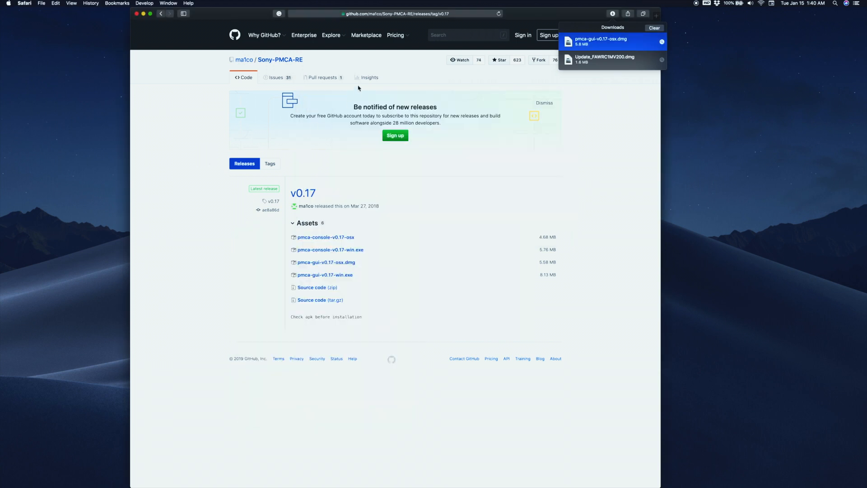
Scroll through the Sony-PMCA-RE repository's 31 open GitHub issues
left_click(275, 77)
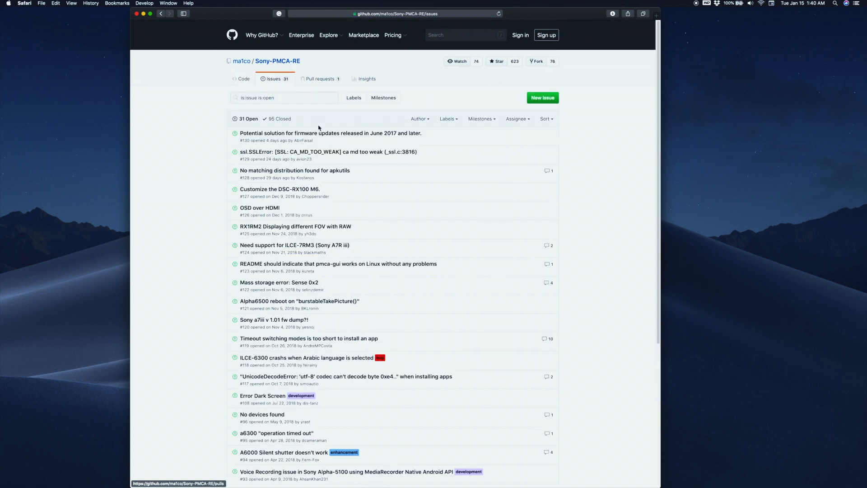
mouse_move(330, 133)
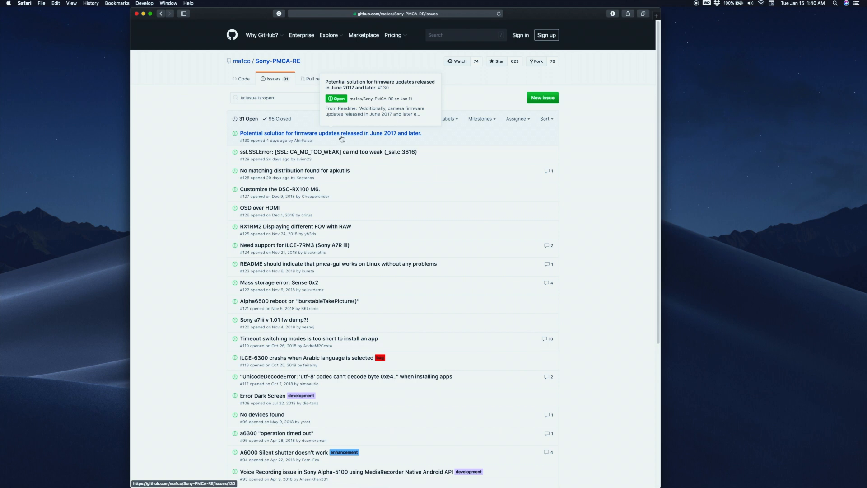
mouse_move(336, 157)
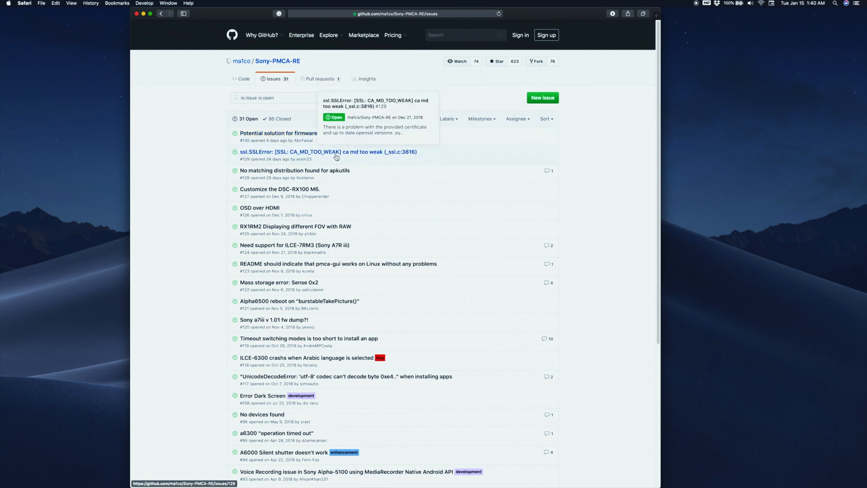
mouse_move(331, 263)
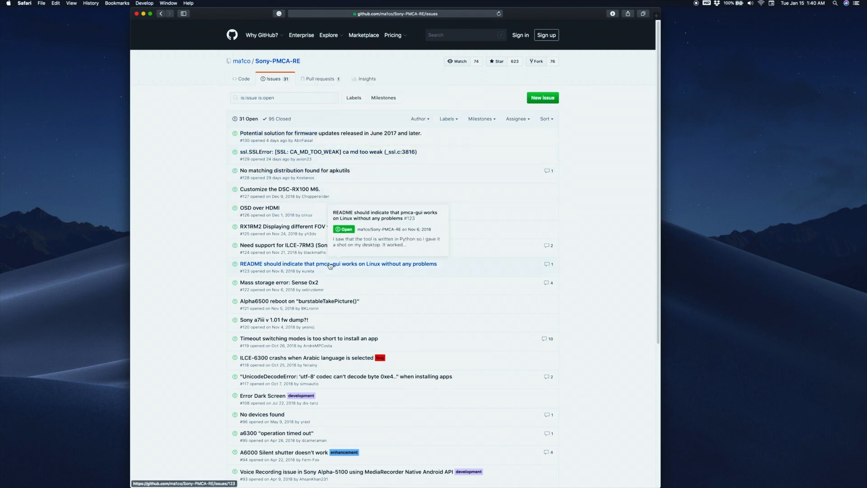
scroll("down", 3)
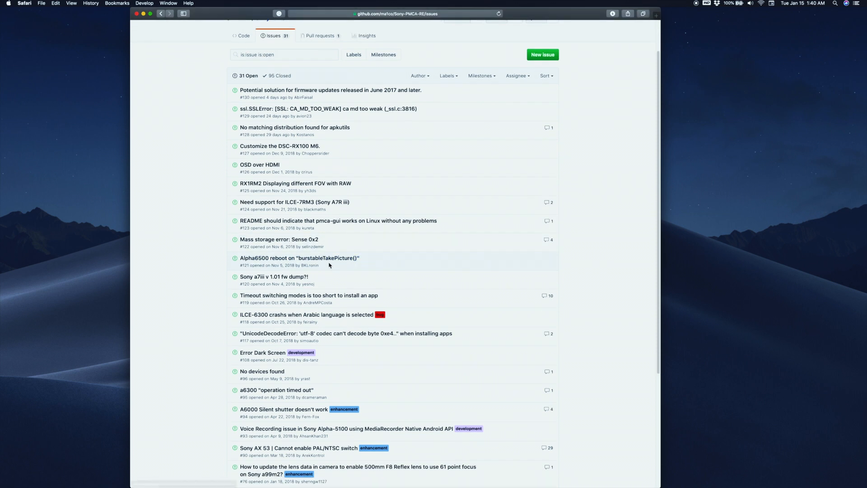
scroll("down", 3)
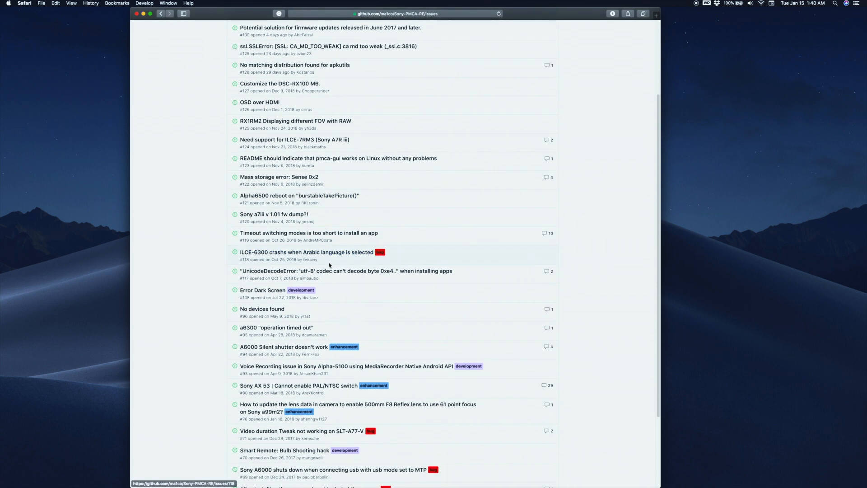
scroll("down", 3)
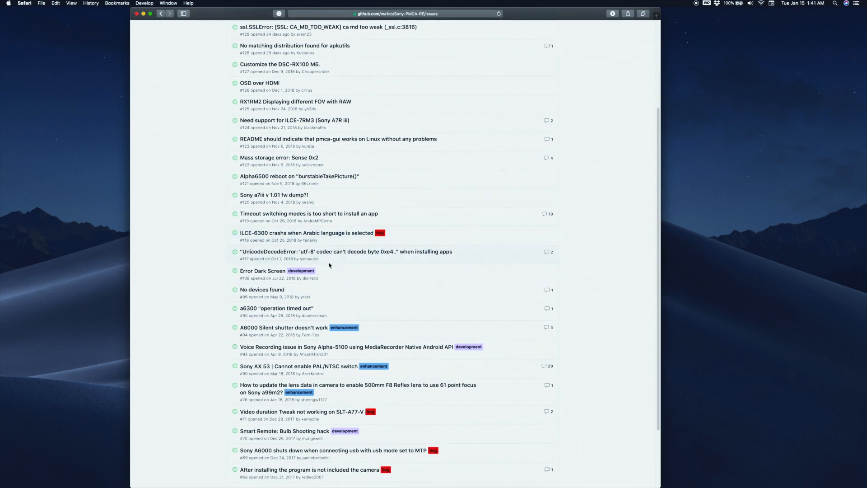
scroll("down", 3)
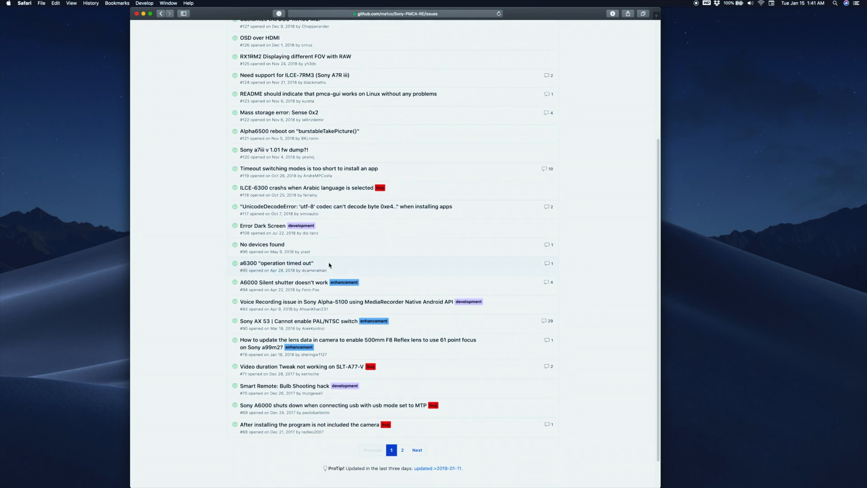
mouse_move(314, 337)
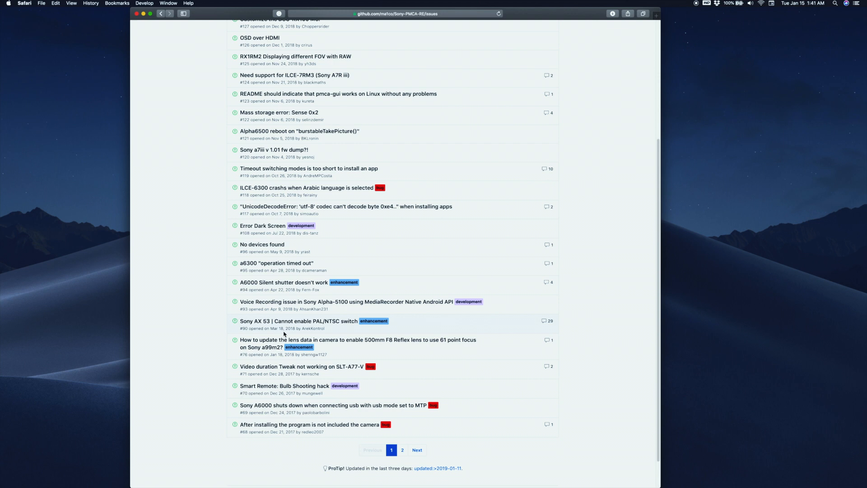
mouse_move(255, 404)
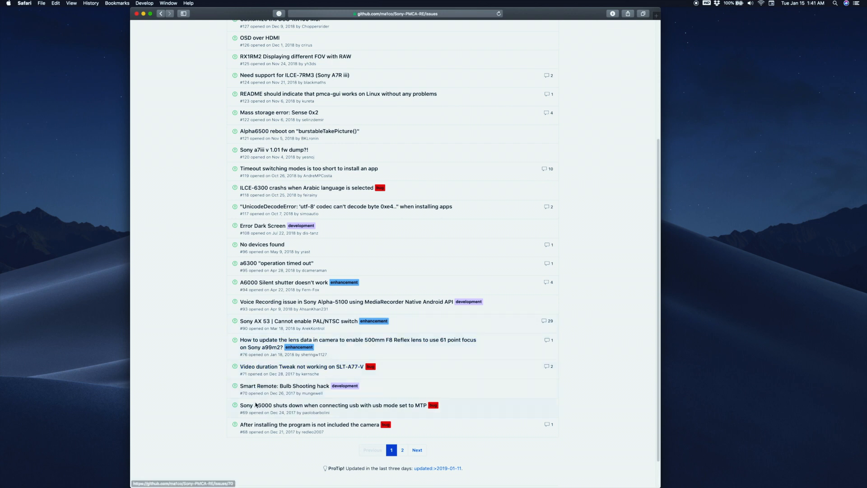
scroll("up", 3)
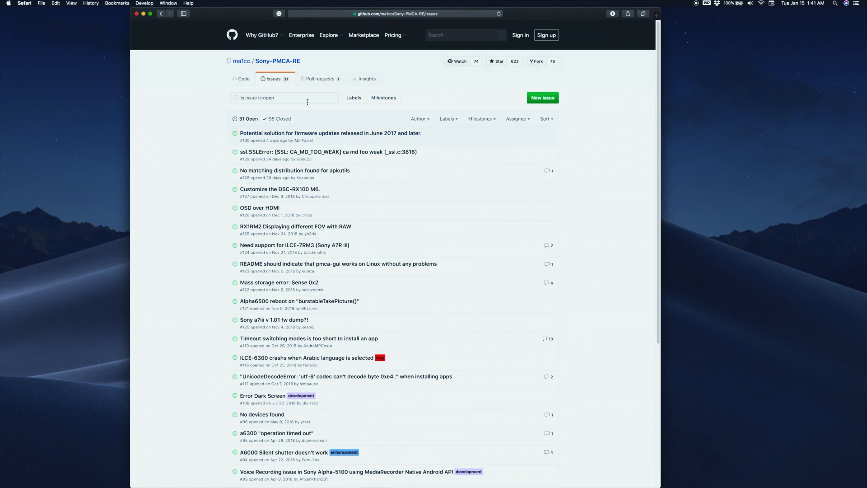
Search issues for '13', read issue #113 (Access Denied), then open the v0.17 release
left_click(284, 98)
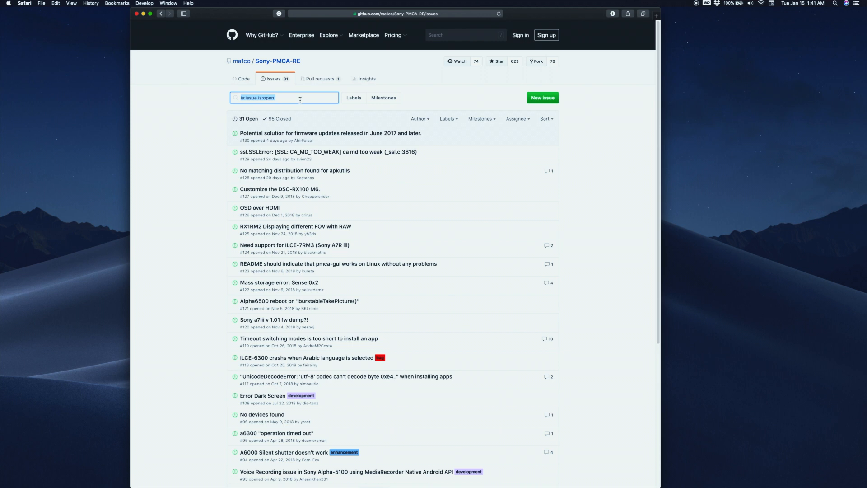
type("13")
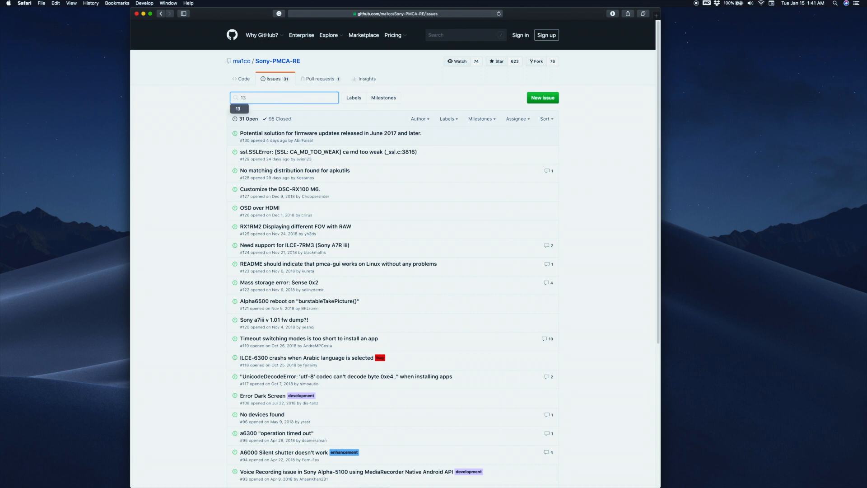
key("Return")
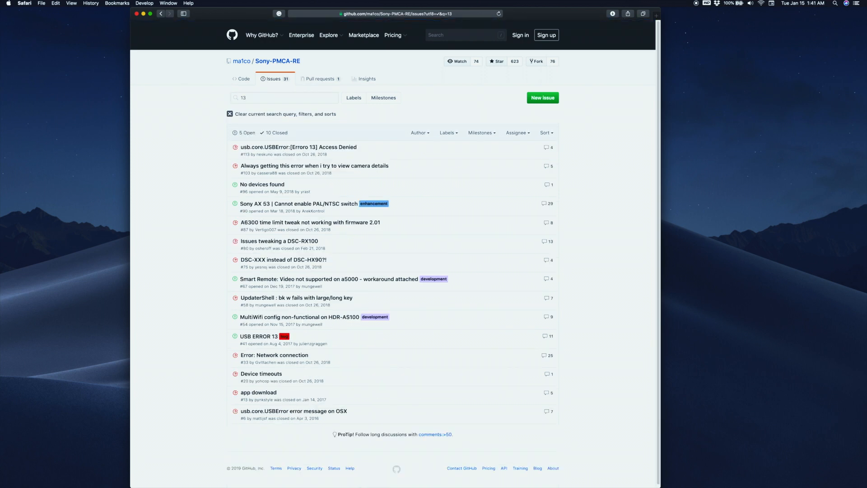
mouse_move(298, 147)
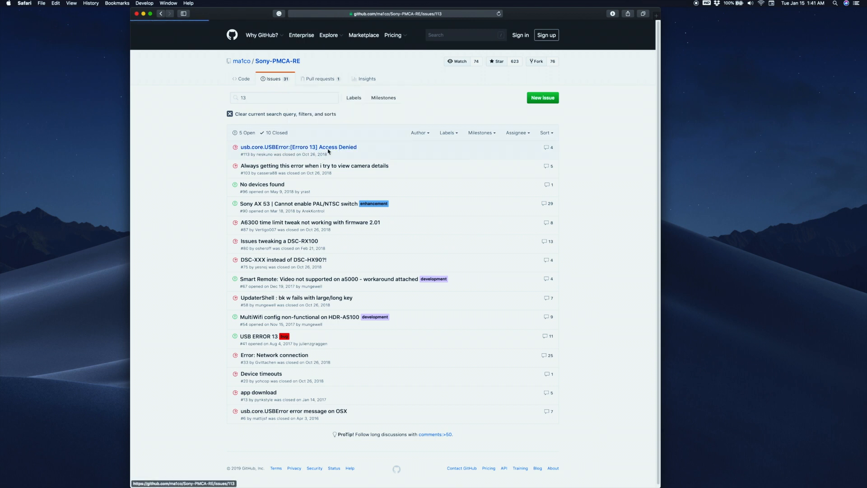
left_click(298, 146)
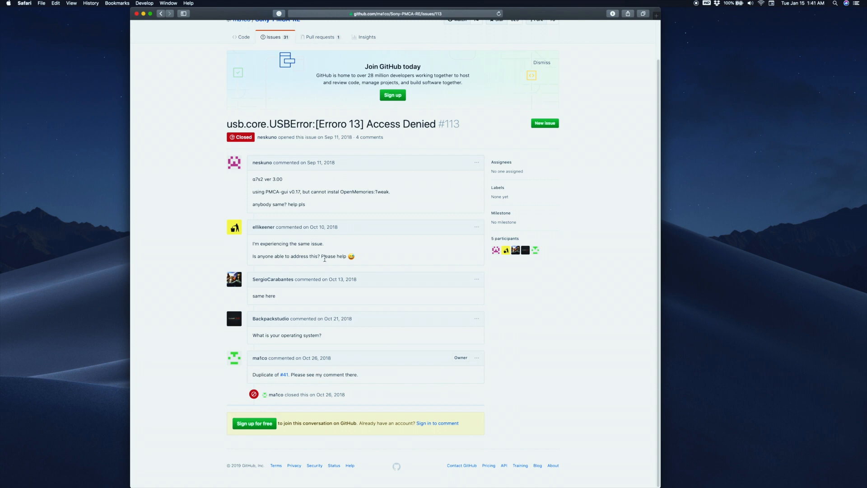
scroll("up", 3)
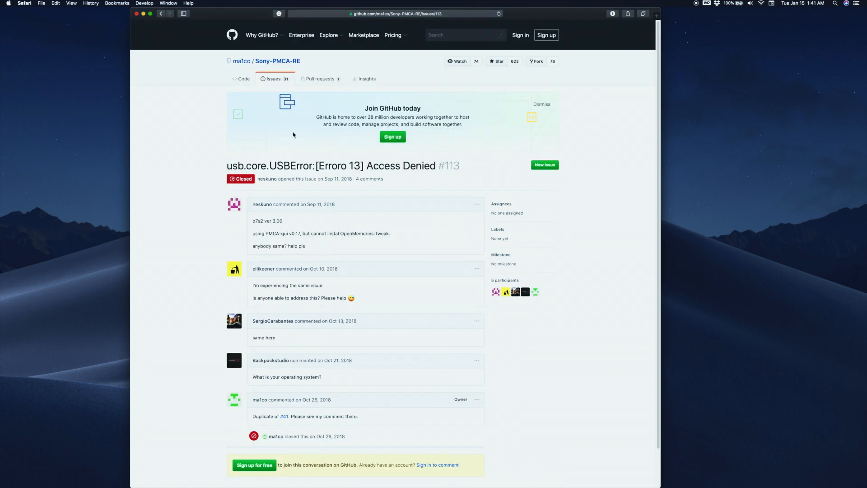
mouse_move(242, 79)
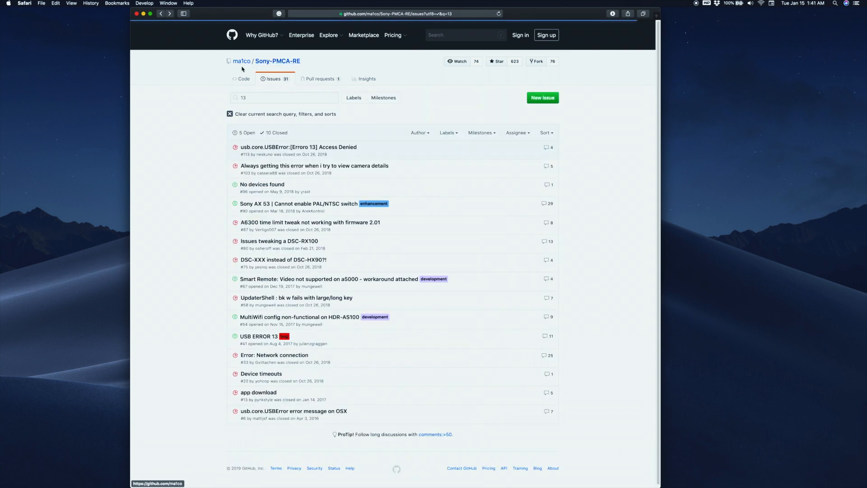
left_click(230, 114)
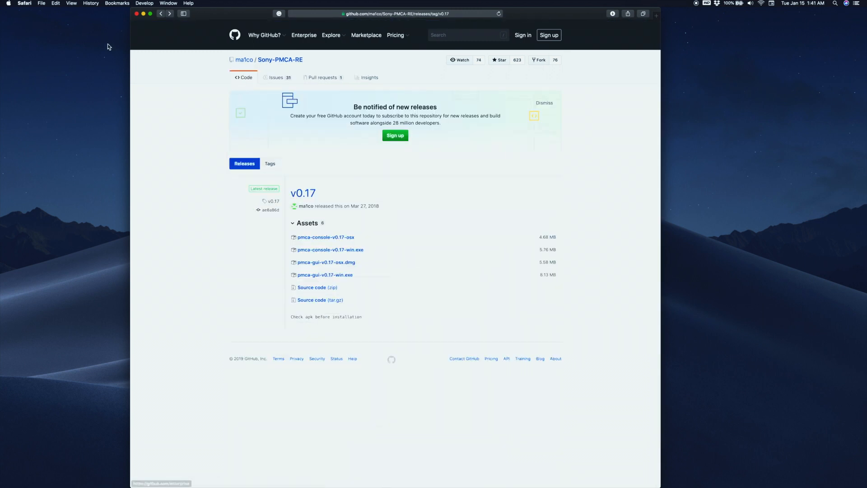
mouse_move(222, 152)
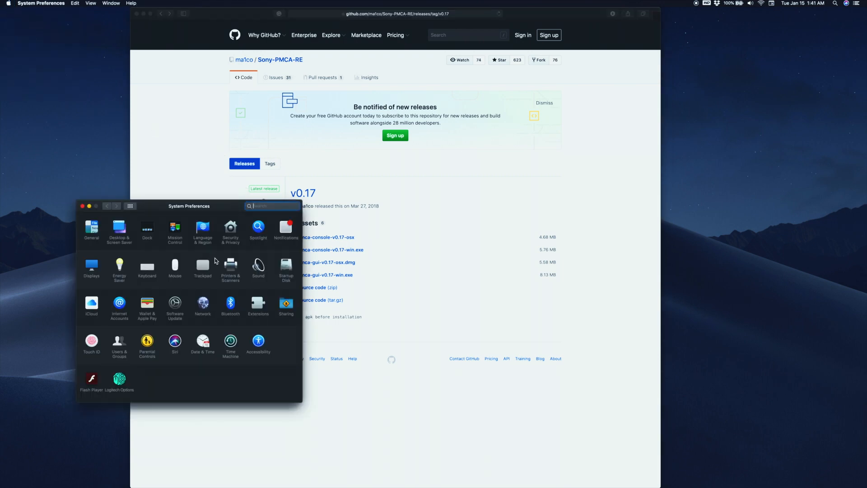
mouse_move(213, 236)
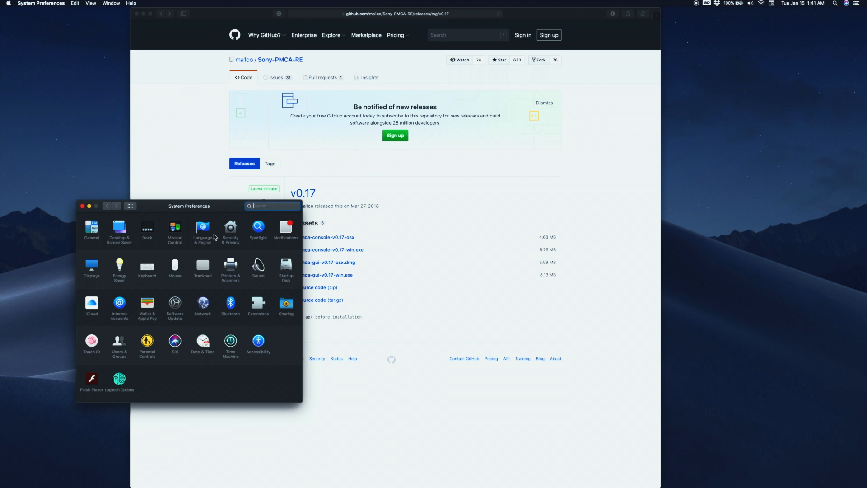
mouse_move(229, 231)
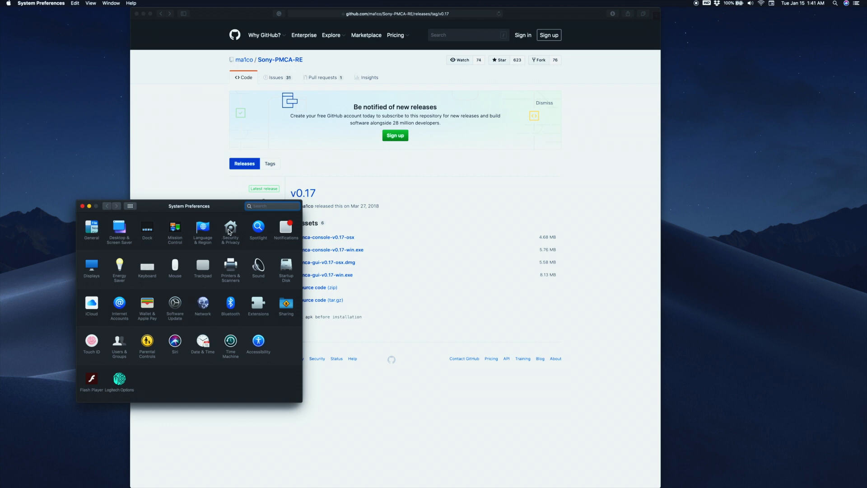
Open Security & Privacy and show the Accessibility list of apps allowed to control the computer
left_click(230, 227)
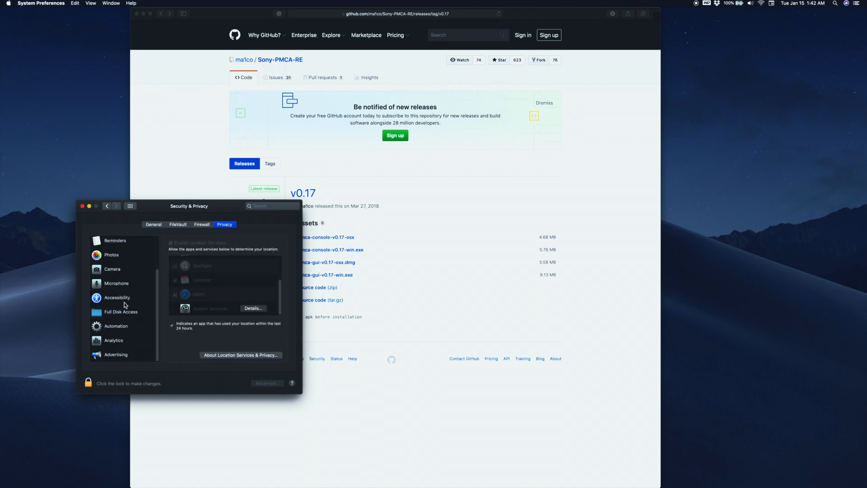
left_click(116, 297)
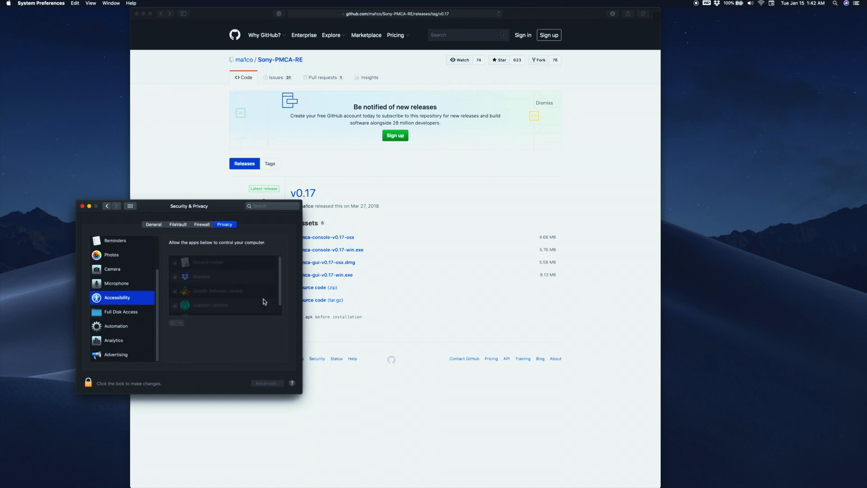
left_click(221, 262)
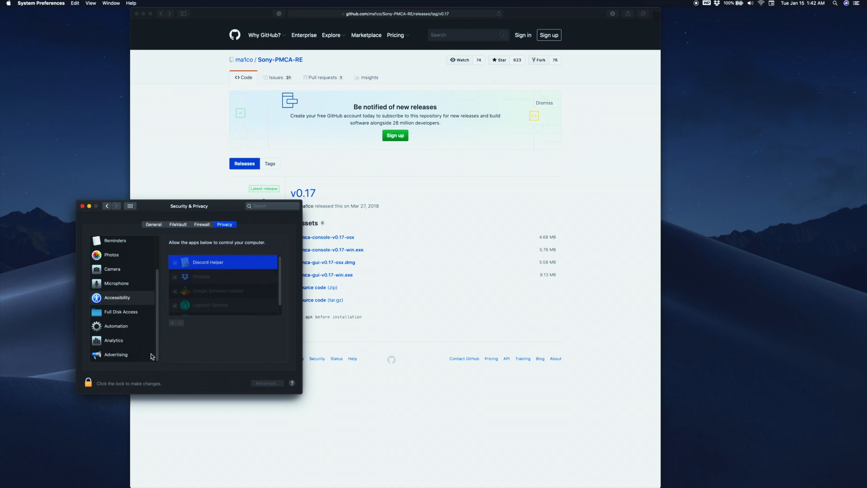
Unlock the settings with the admin password, review the allowed apps, and close the window
left_click(88, 383)
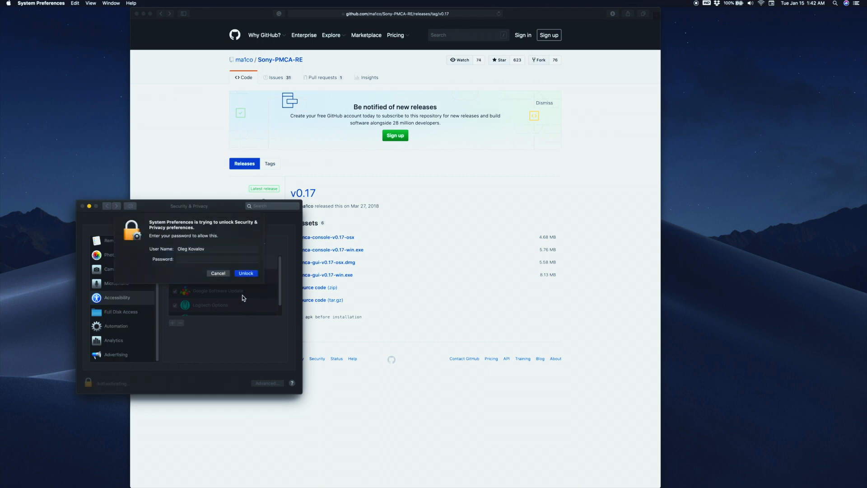
type("••")
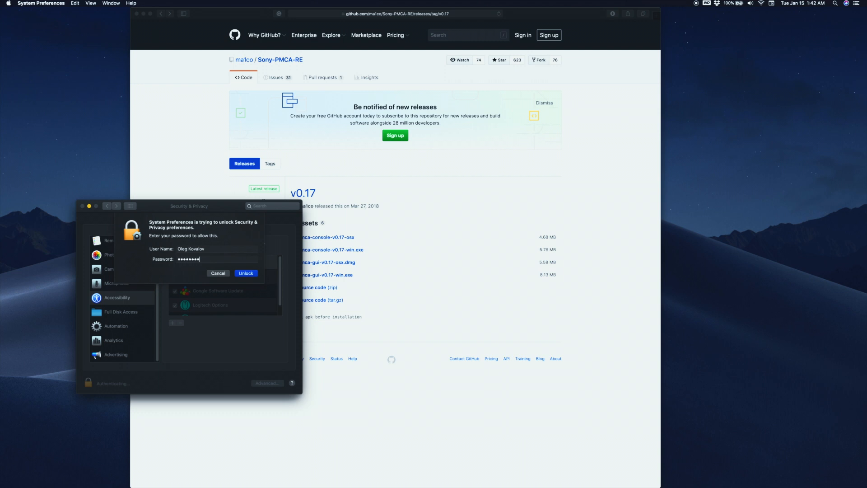
left_click(216, 258)
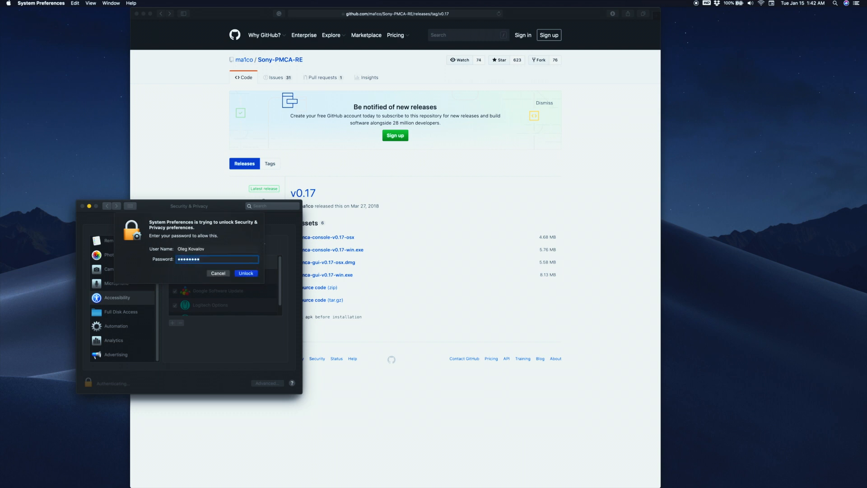
left_click(246, 273)
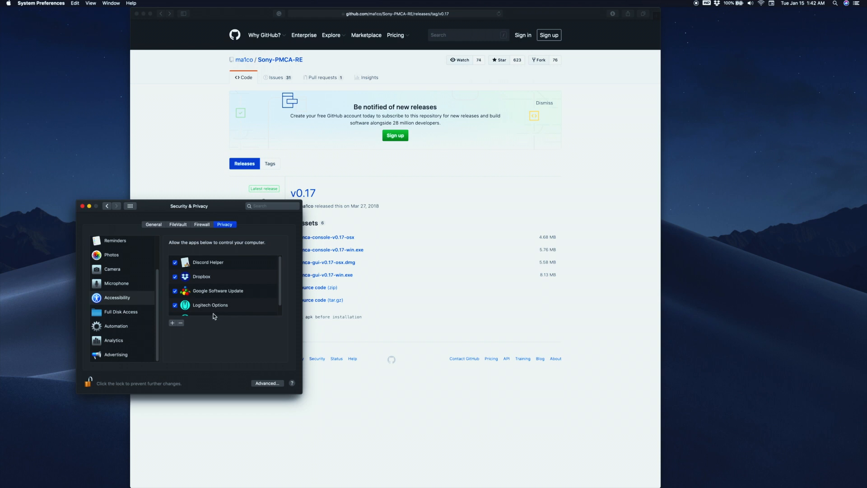
mouse_move(213, 316)
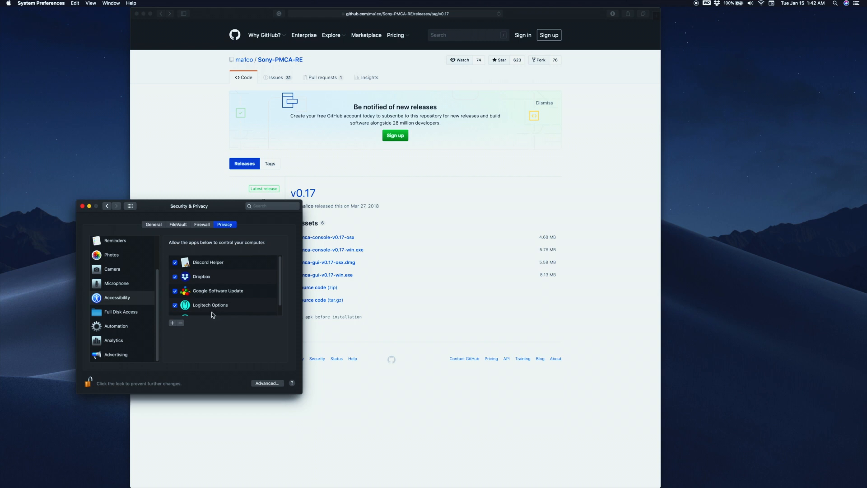
scroll("down", 3)
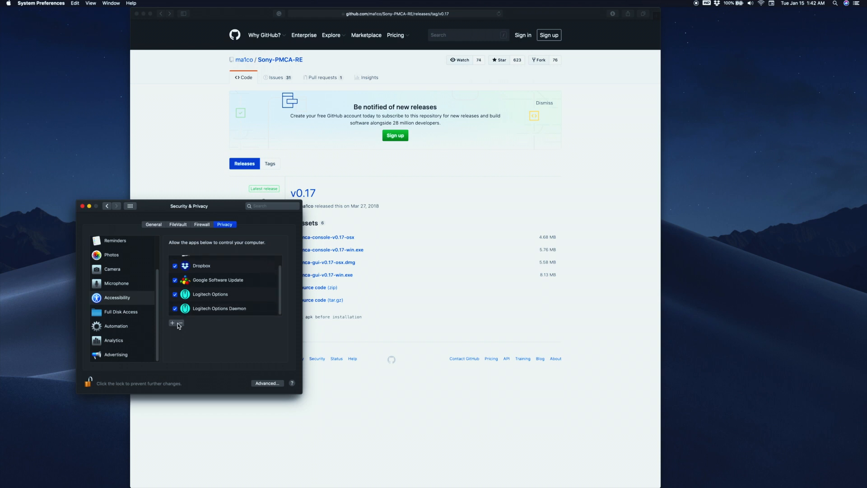
left_click(201, 265)
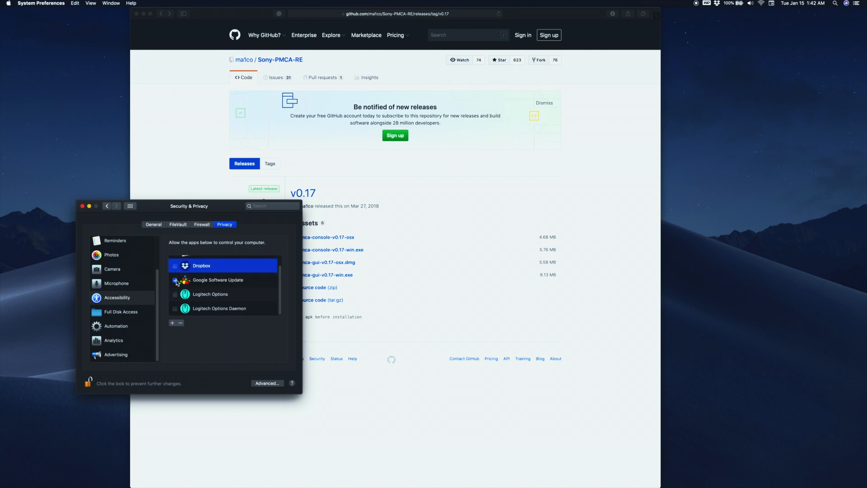
left_click(82, 206)
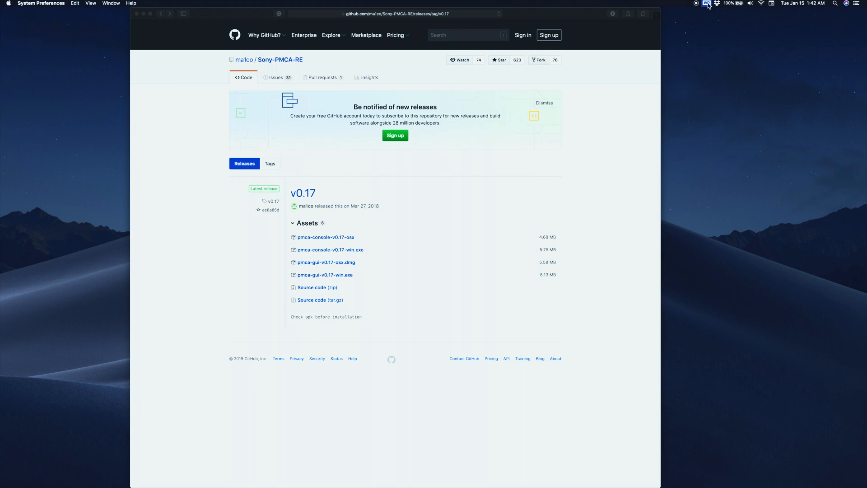
Check the WD Discovery drive panel and its settings, then view and dismiss the Dropbox panel
left_click(707, 4)
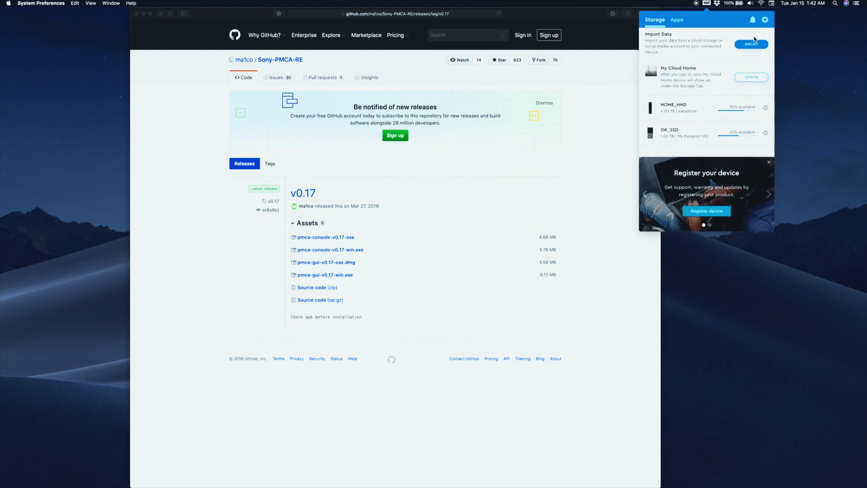
left_click(765, 19)
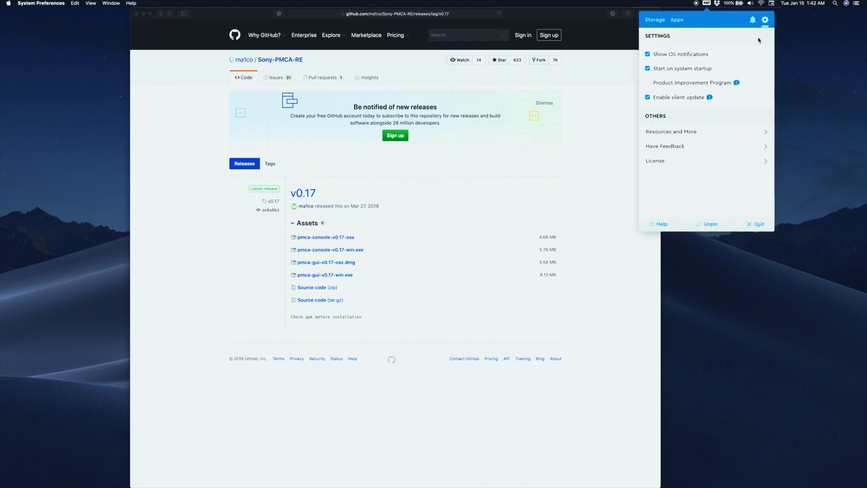
left_click(718, 3)
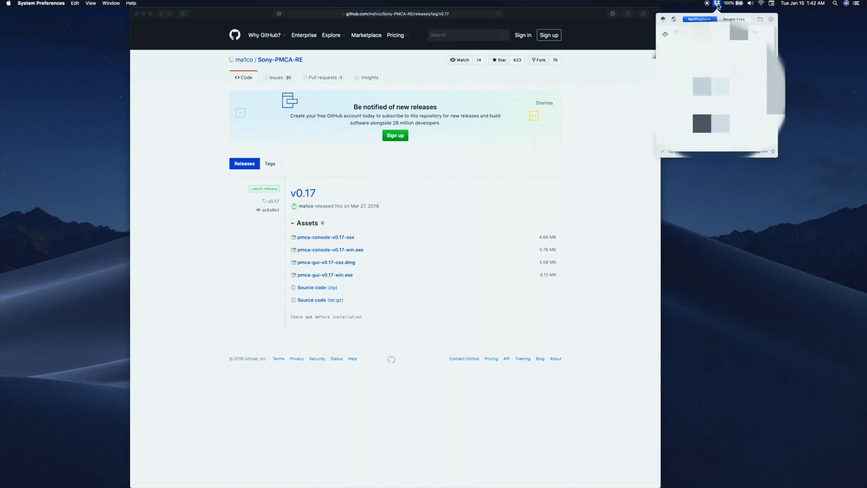
left_click(770, 19)
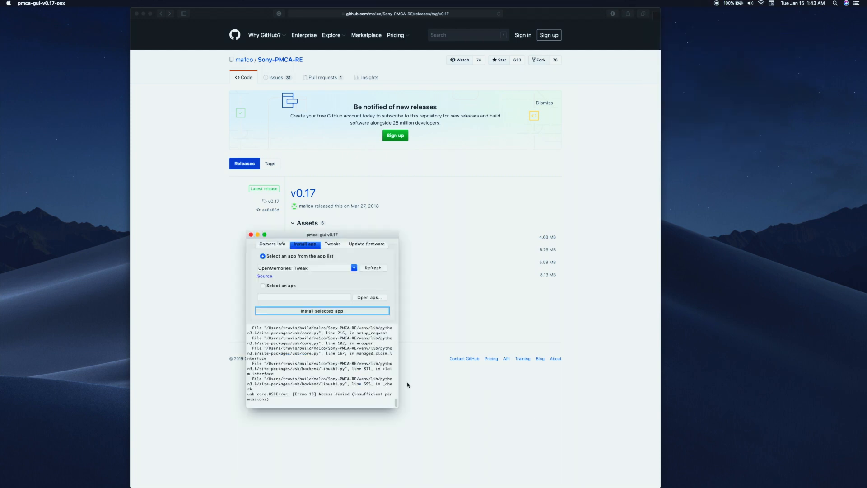
Read the ILCE-5100 camera info and install OpenMemories: Tweak on it
left_click(271, 244)
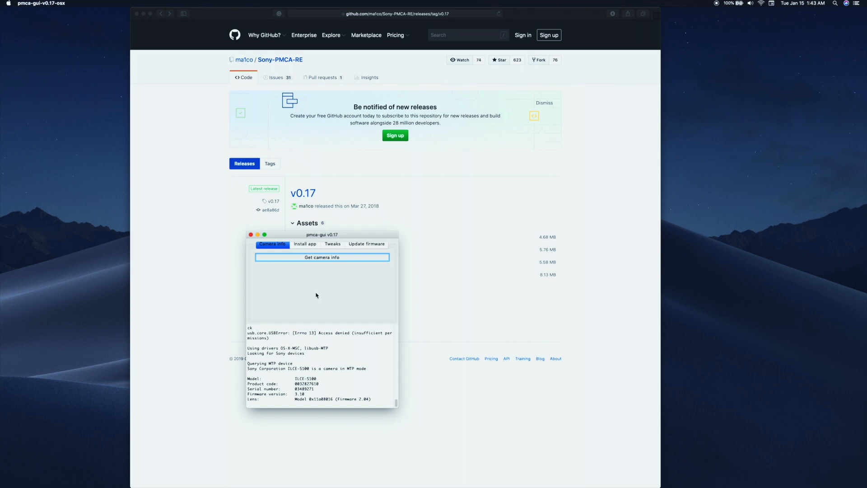
left_click(305, 244)
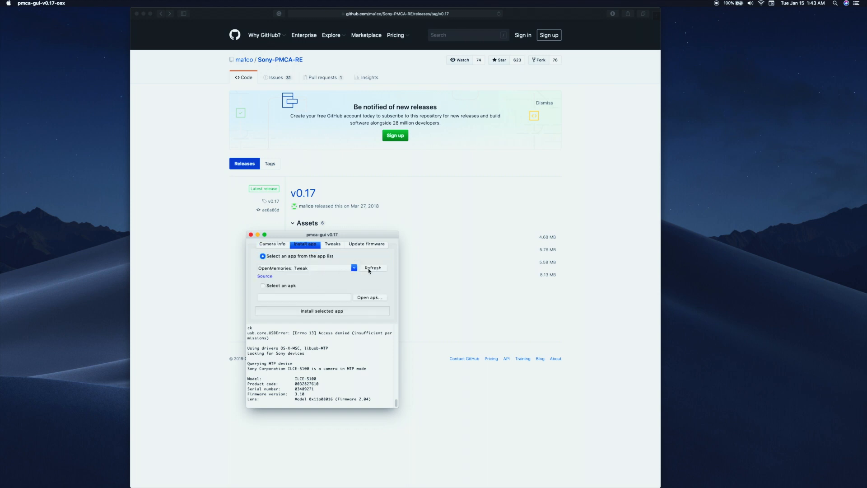
left_click(322, 311)
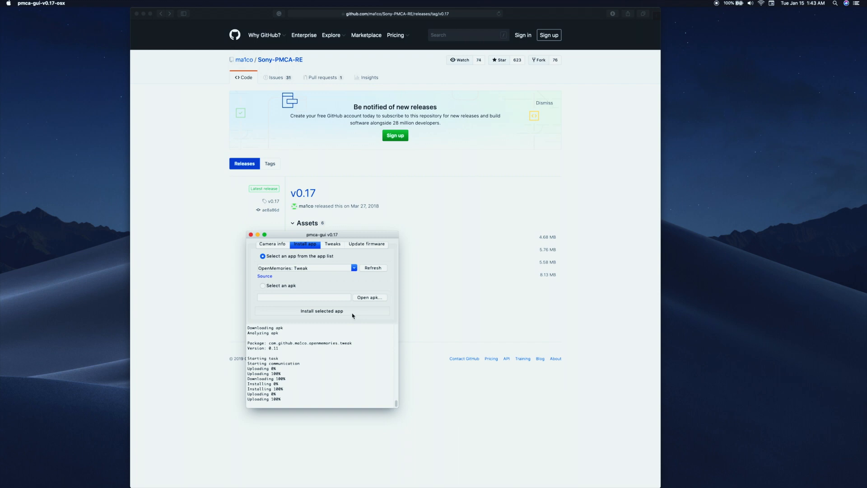
left_click(322, 310)
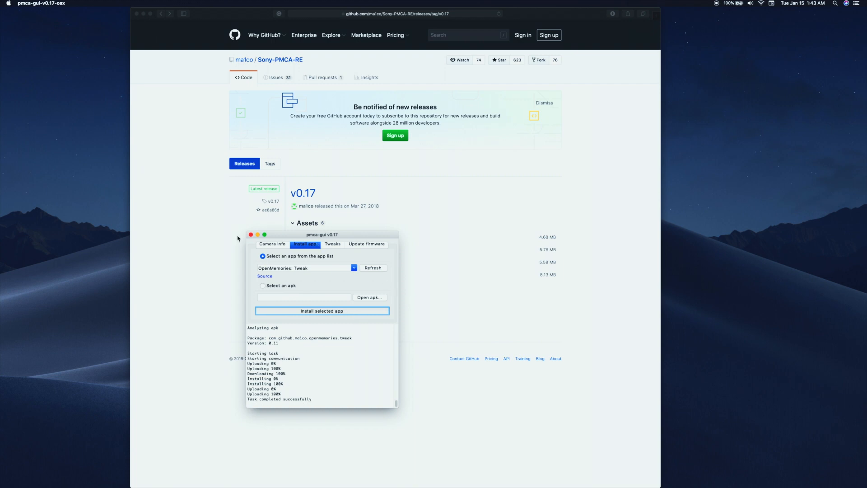
Install the TimeLapse app (com.jonasjuffinger.timelapse) and reopen the app list
left_click(353, 267)
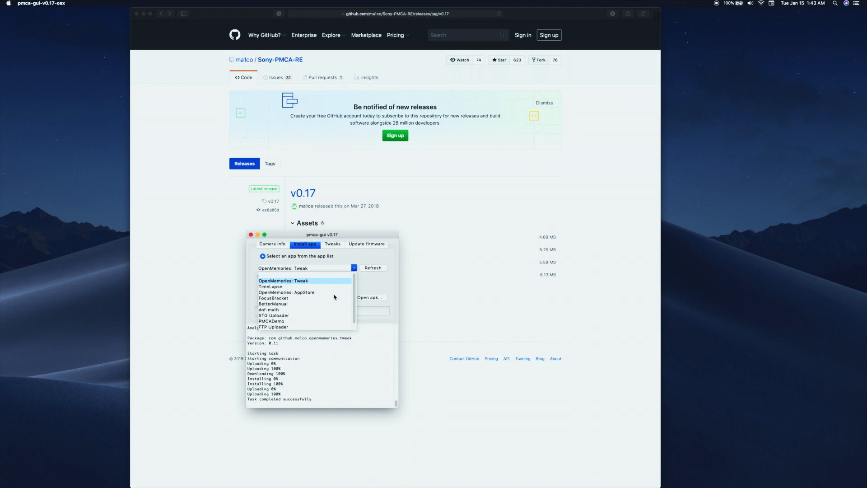
left_click(270, 287)
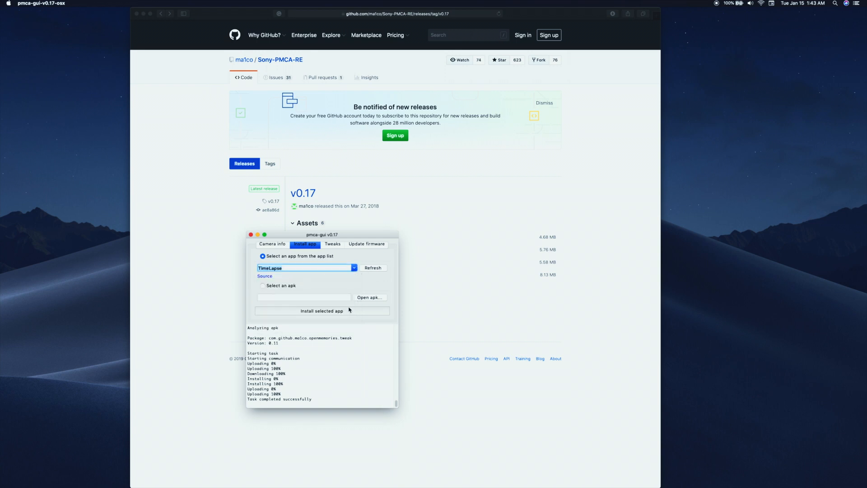
mouse_move(347, 313)
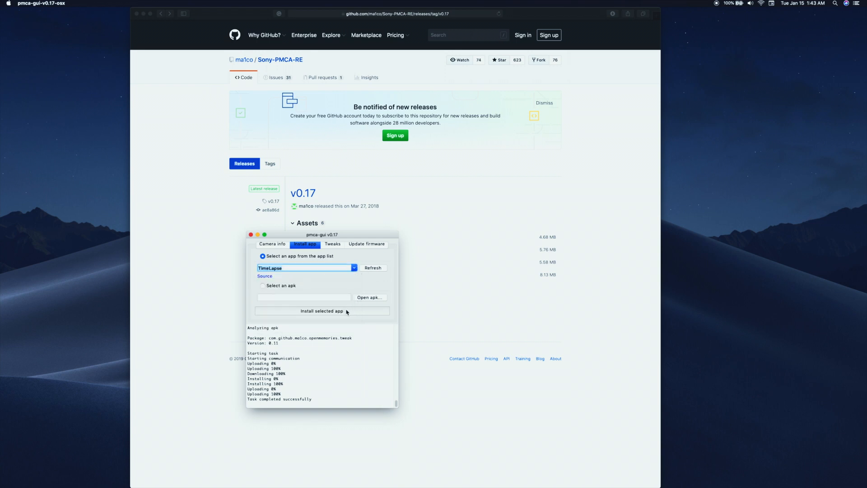
left_click(322, 311)
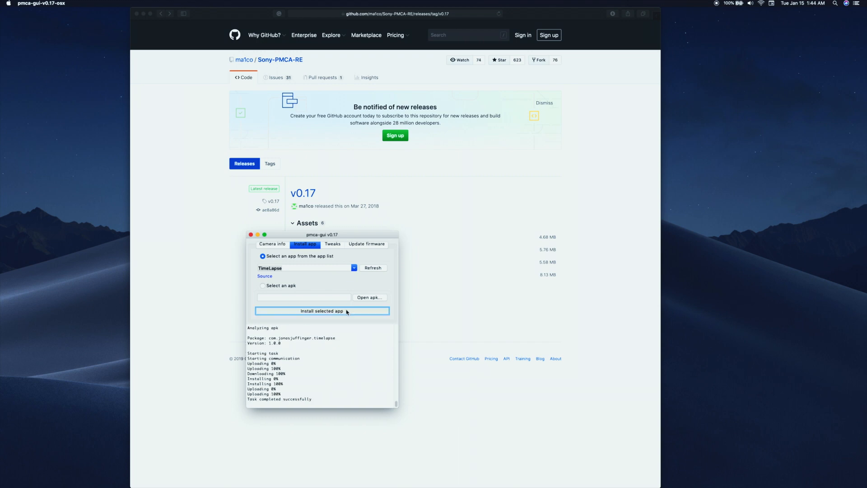
left_click(354, 268)
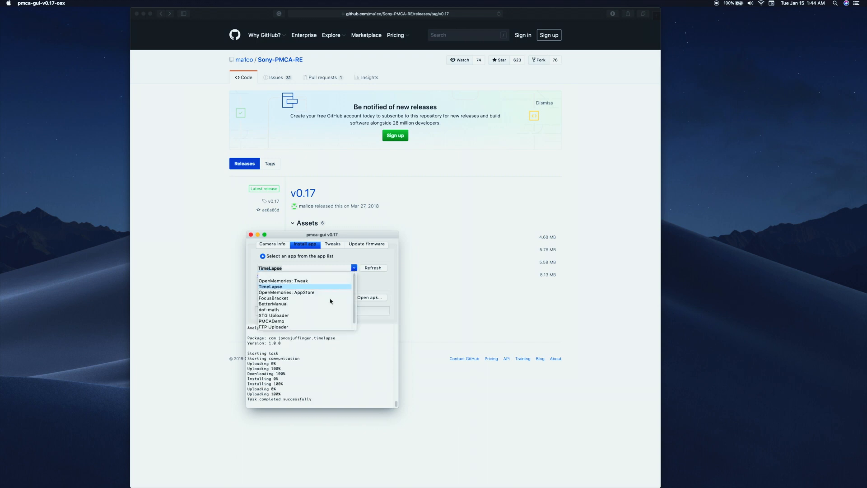
mouse_move(289, 306)
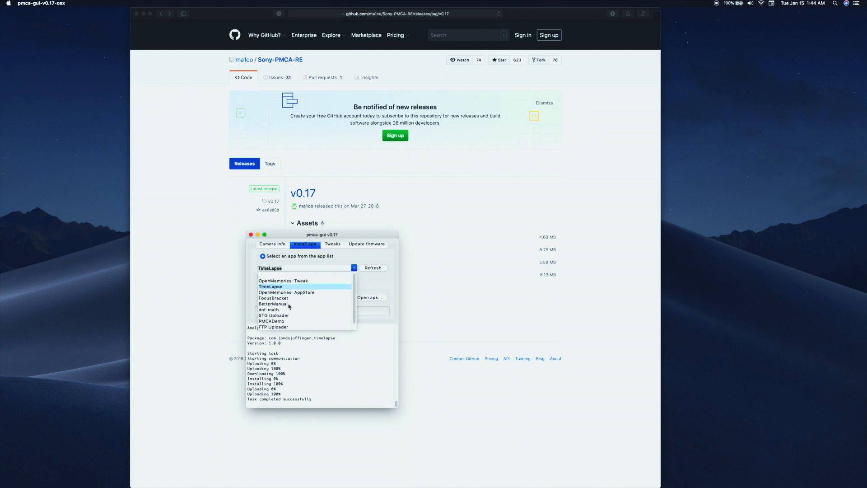
mouse_move(296, 331)
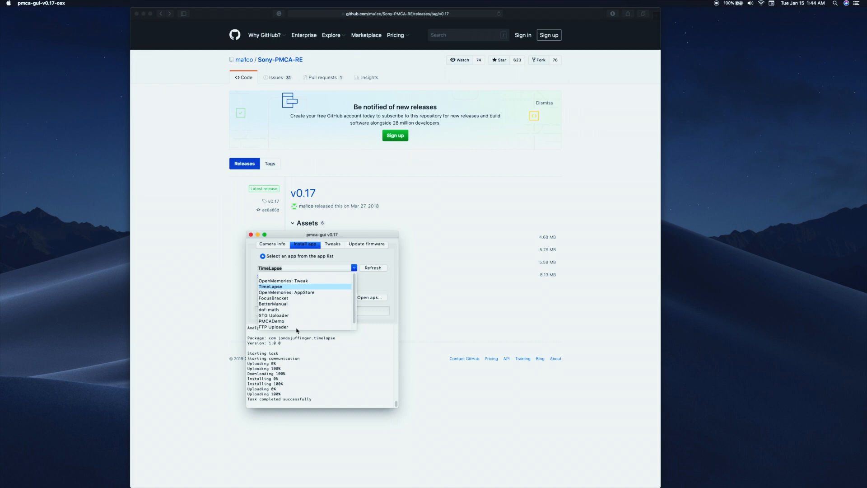